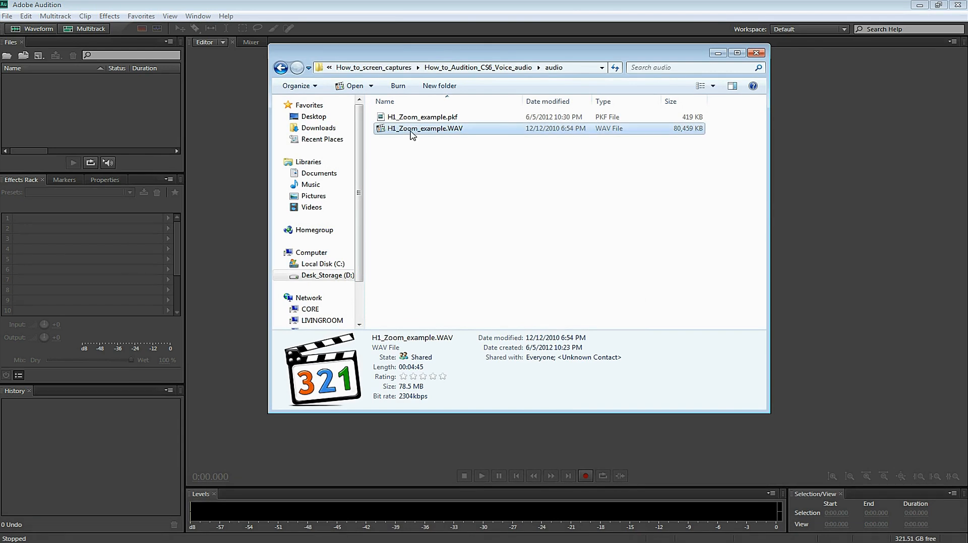
Load H1_Zoom_example.WAV into the waveform editor and play back the opening seconds of speech
double_click(425, 128)
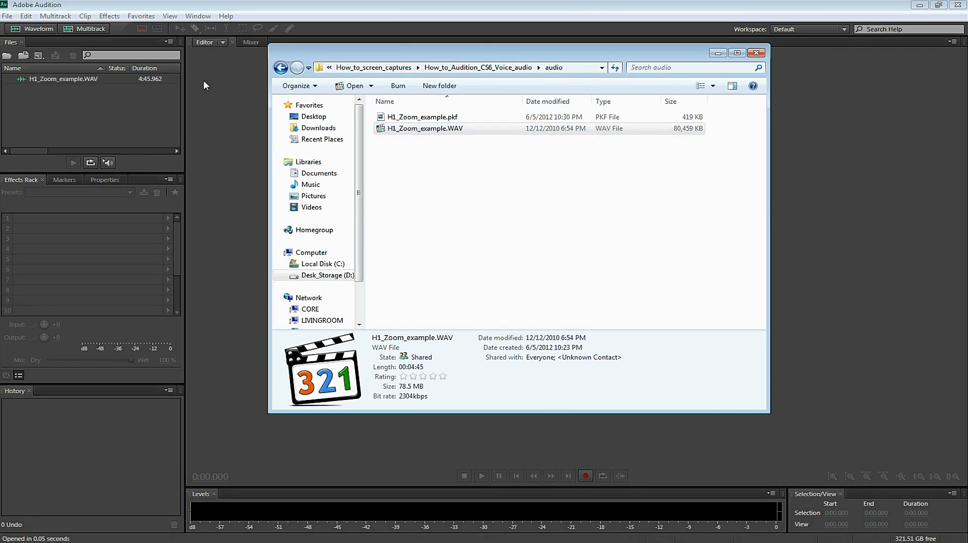
double_click(424, 128)
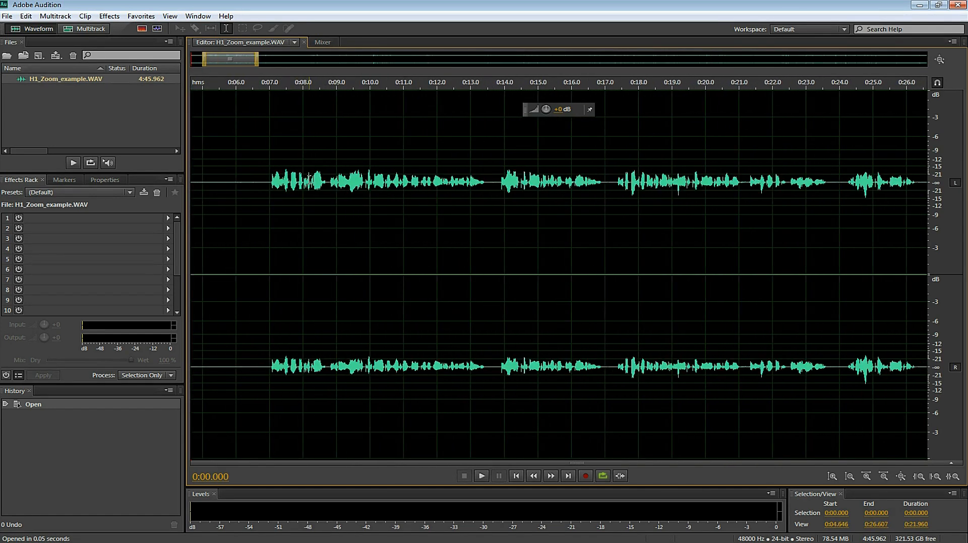
click(479, 476)
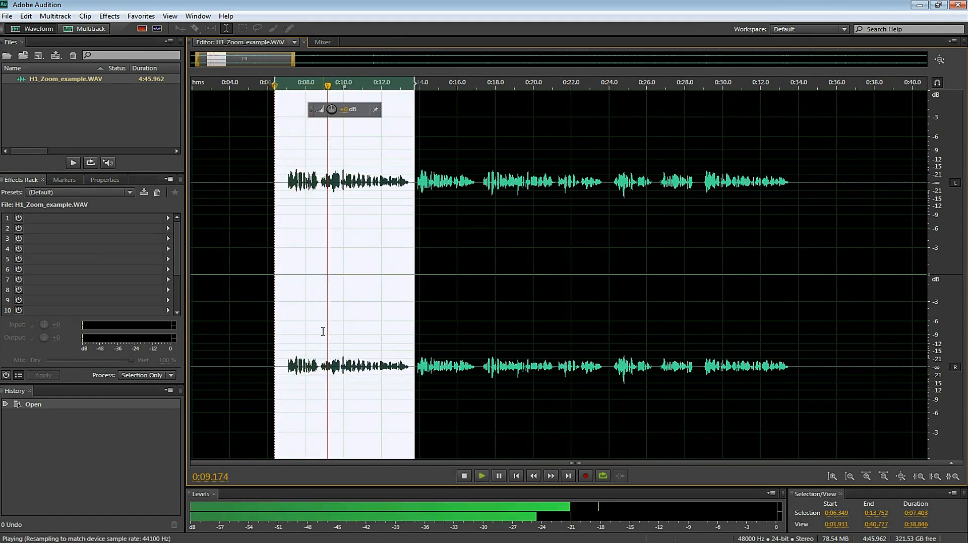
click(464, 476)
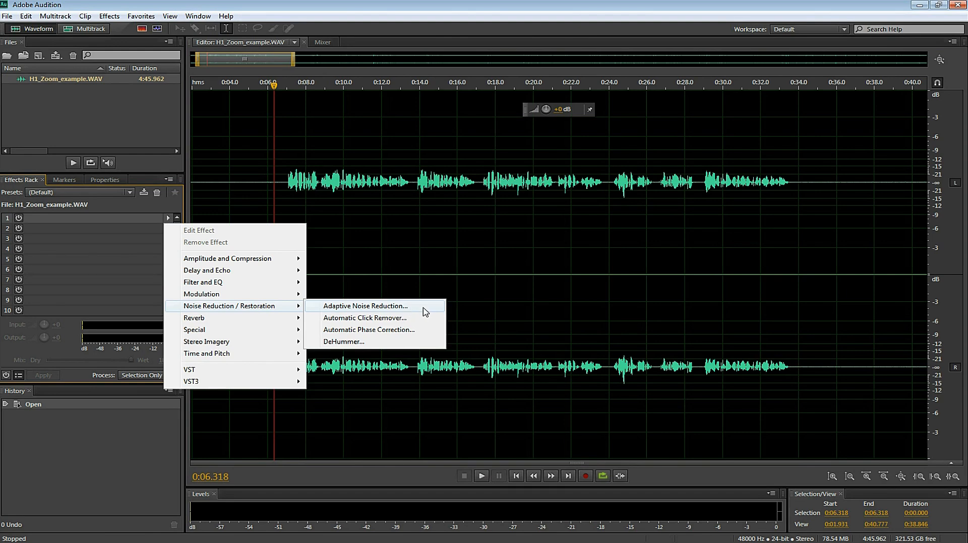
Put Adaptive Noise Reduction in slot 1 with the Light Noise Reduction preset and 45 ms spectral decay
click(365, 305)
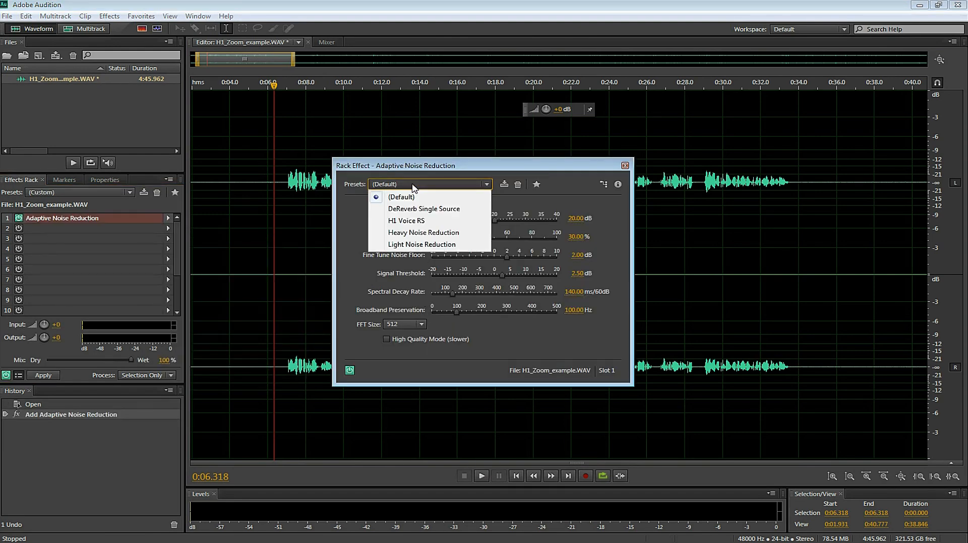
click(422, 245)
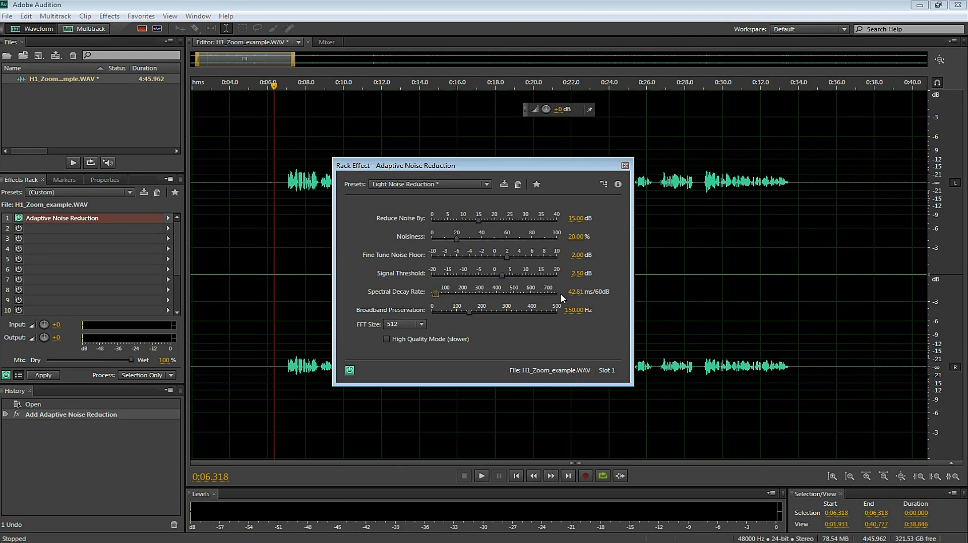
double_click(572, 291)
text(45)
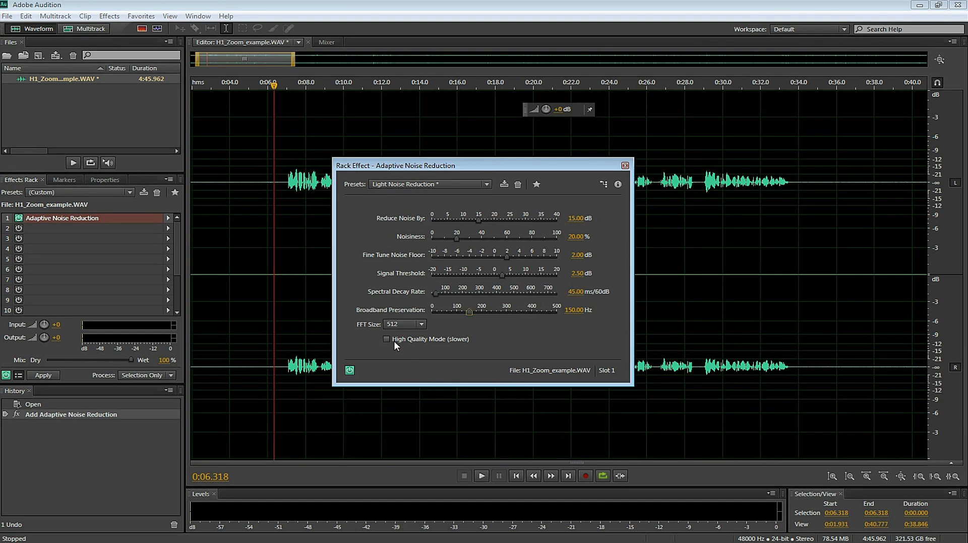
click(386, 339)
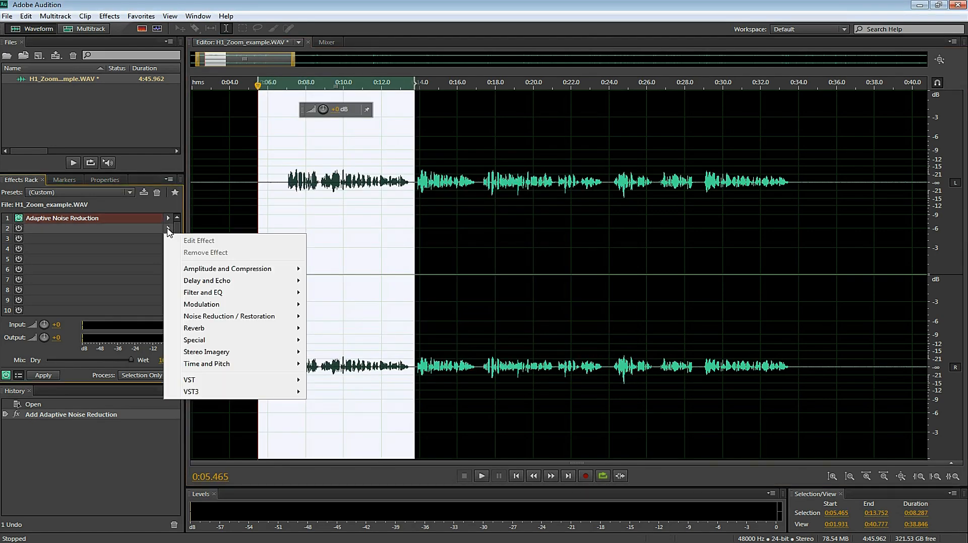
mouse_move(226, 268)
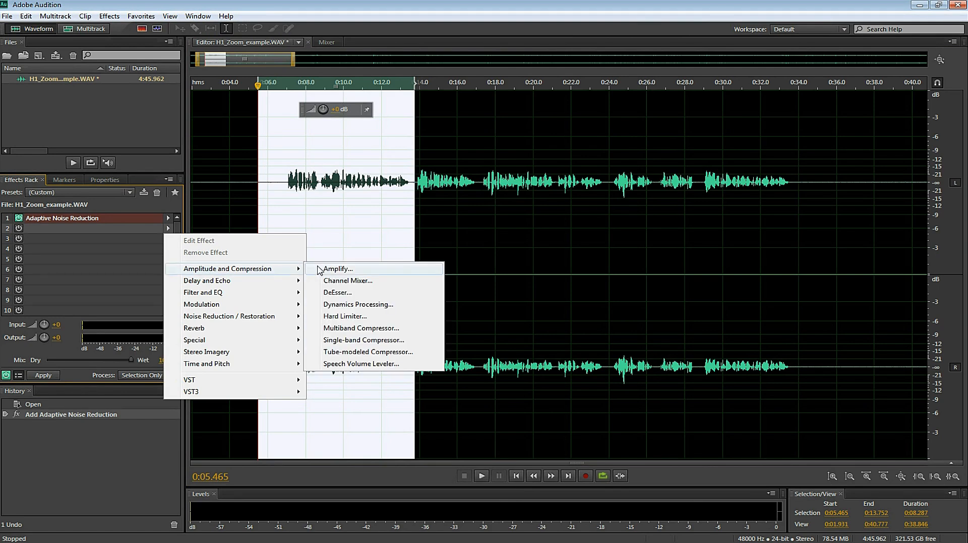
mouse_move(332, 273)
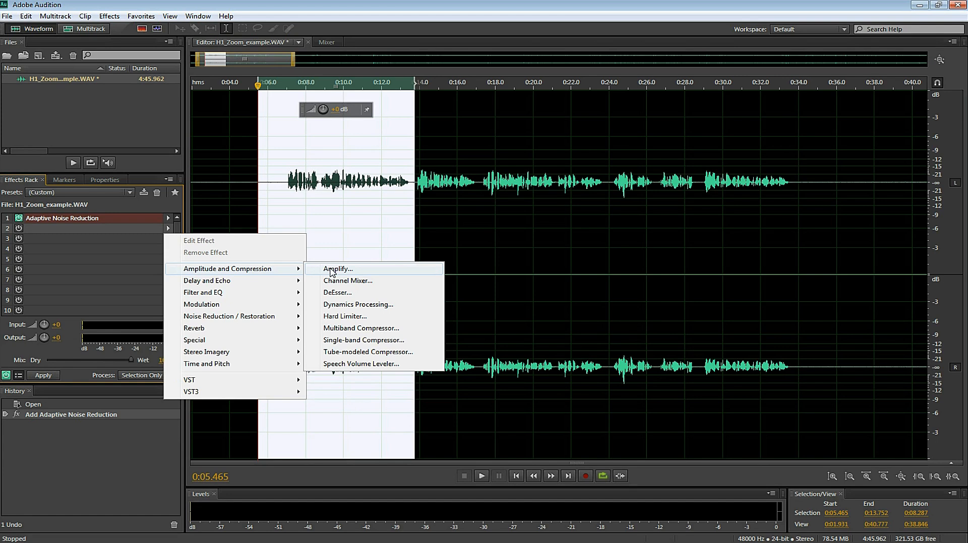
Put Amplify in slot 2 with the Default preset at 0 dB gain
click(338, 268)
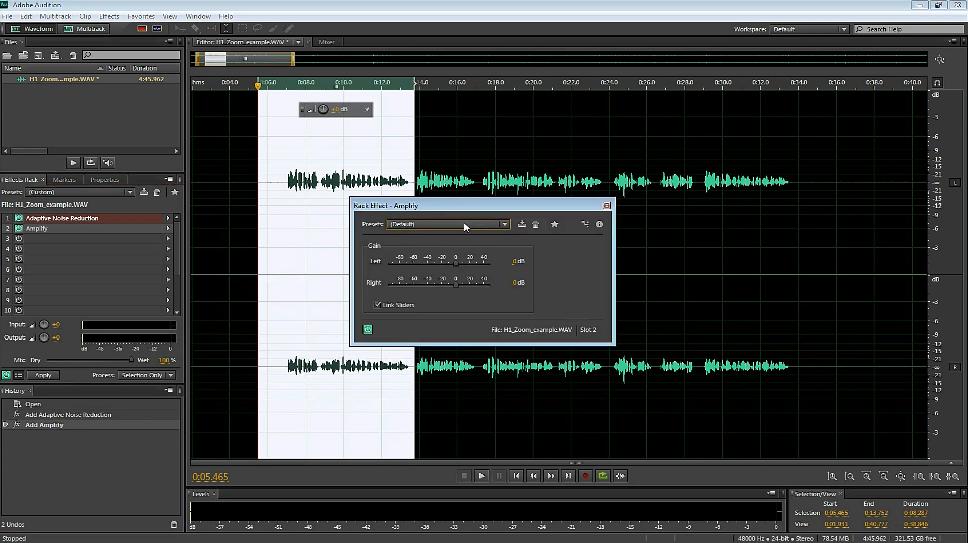
mouse_move(464, 224)
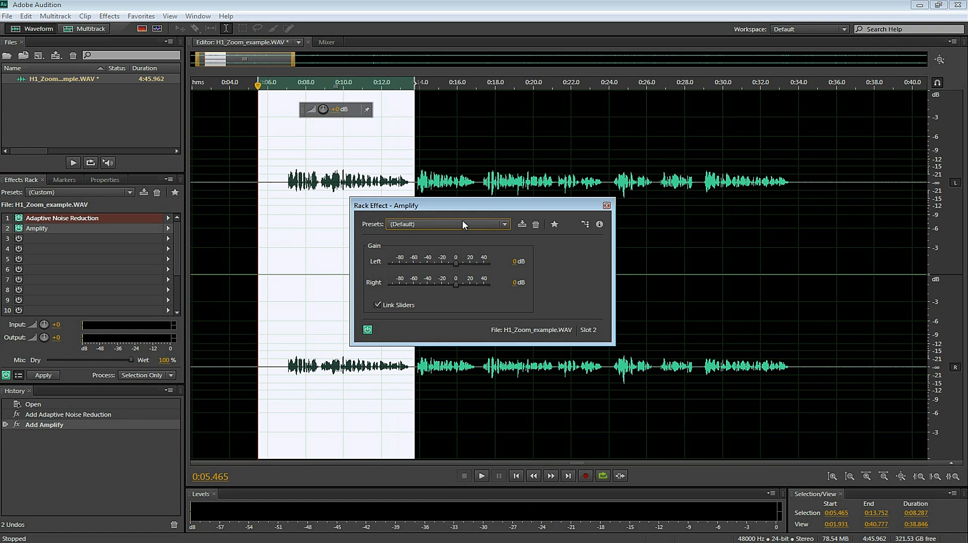
click(446, 224)
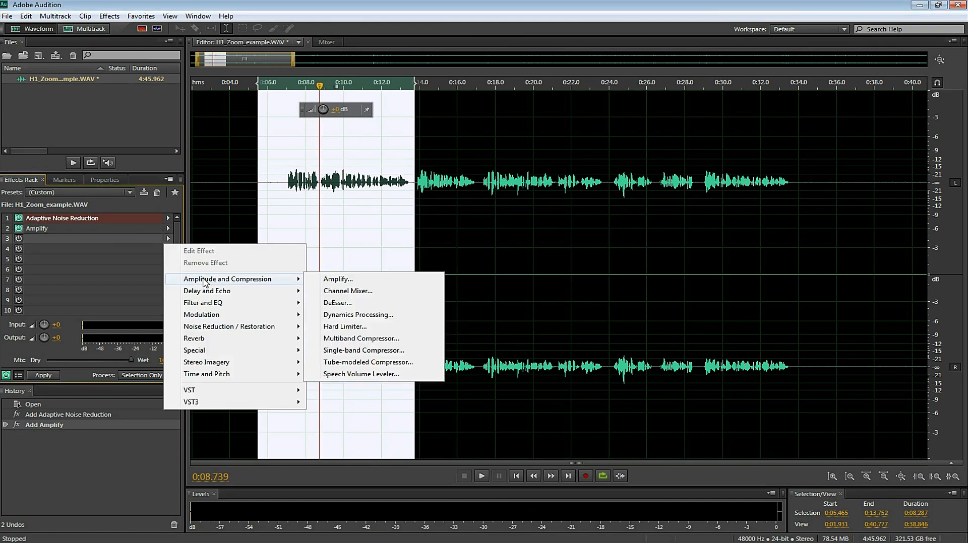
Put a Multiband Compressor in slot 3 on the Broadcast preset and preview the result
click(361, 339)
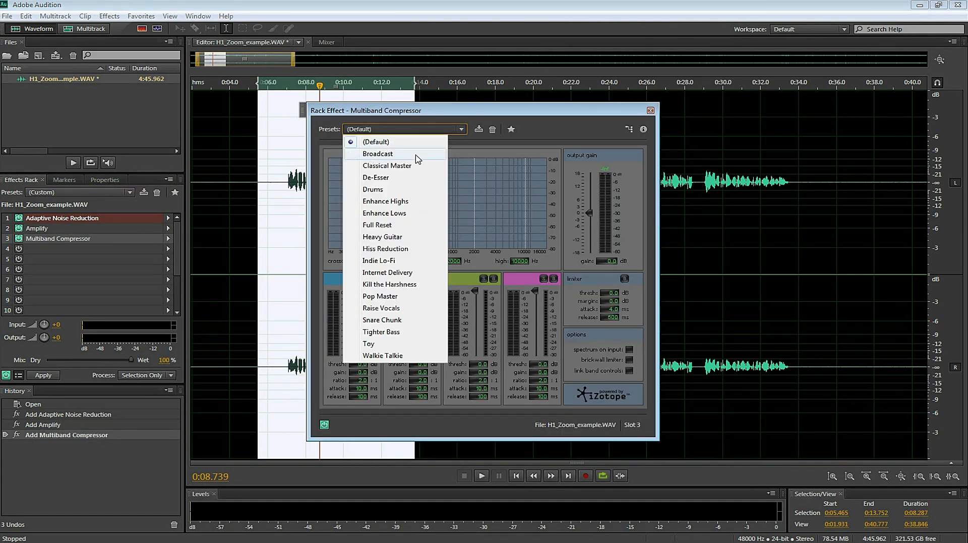
click(378, 155)
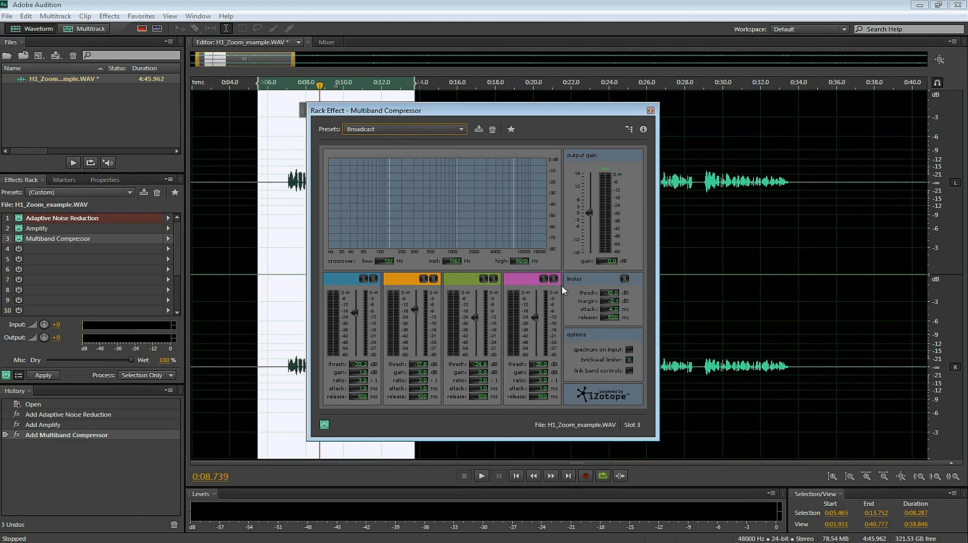
click(481, 476)
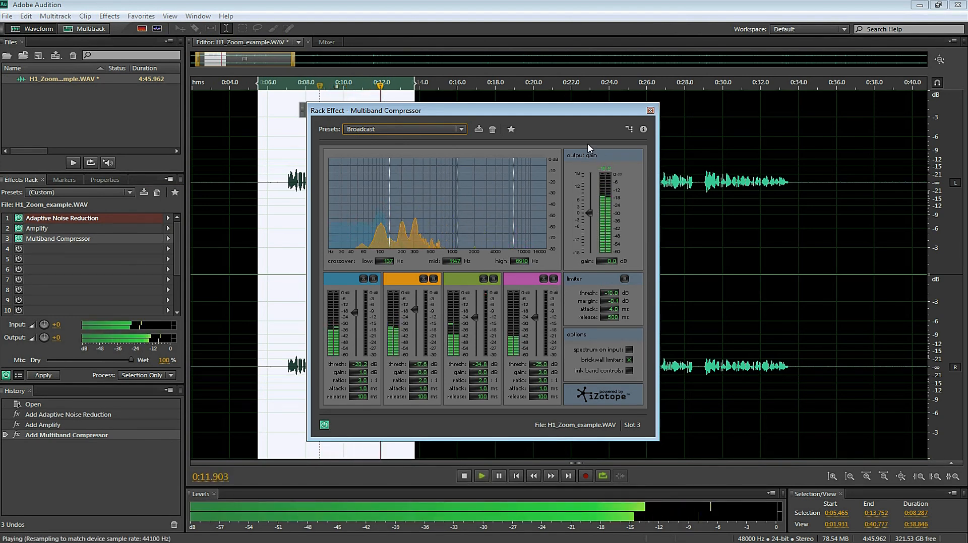
click(481, 476)
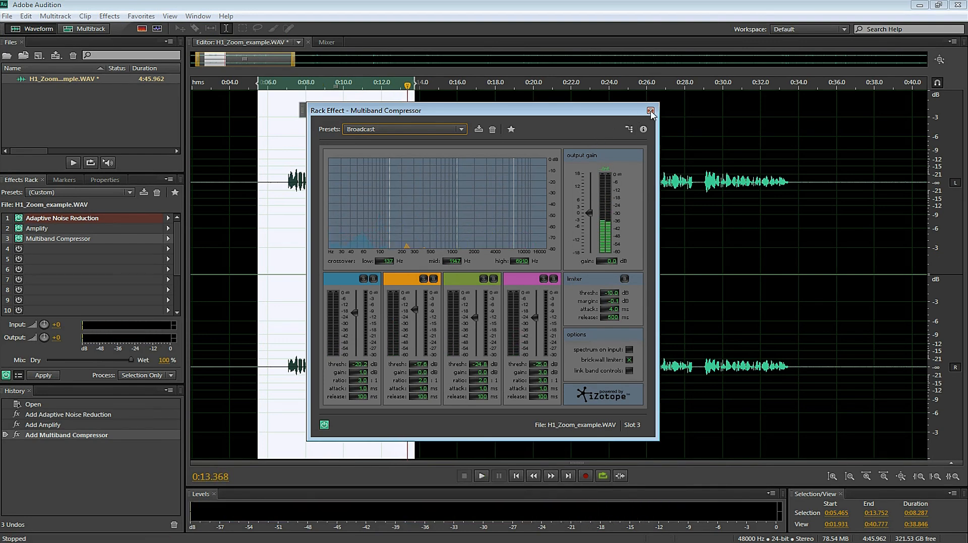
click(651, 111)
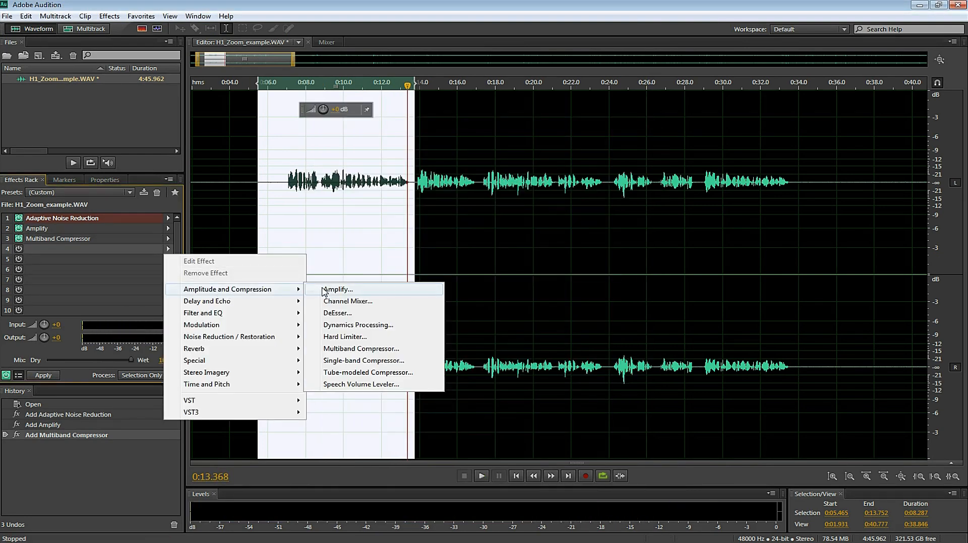
Put Dynamics Processing in slot 4 on the Compander preset with Spline Curves enabled
click(357, 325)
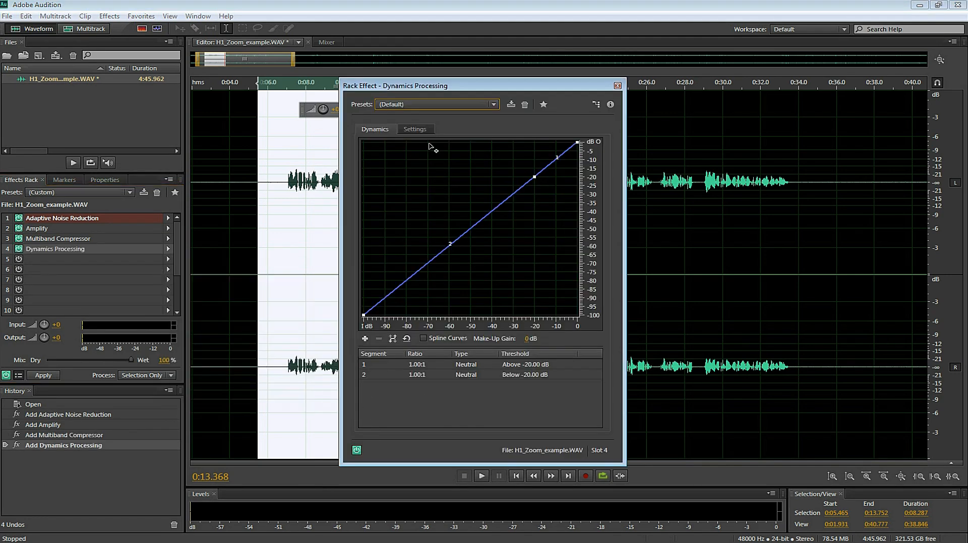
click(493, 104)
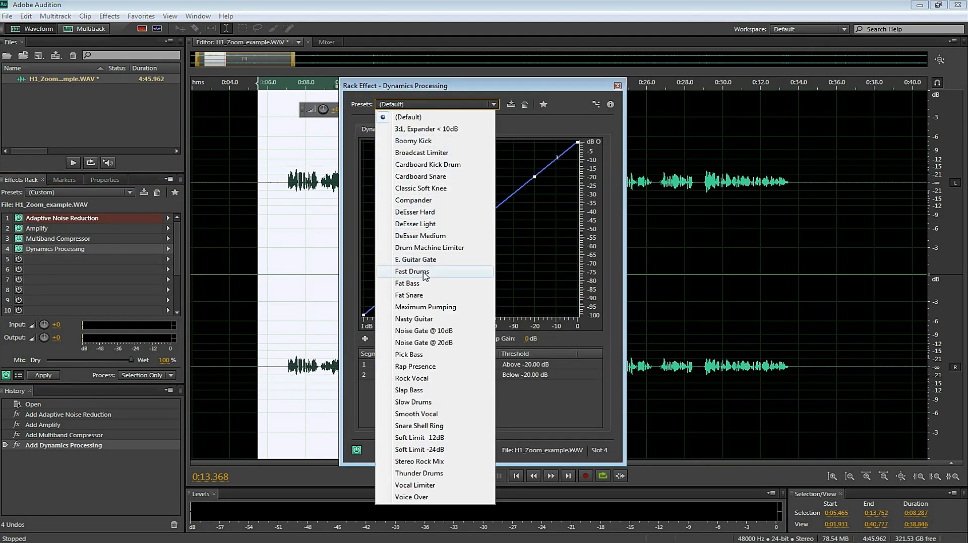
click(413, 200)
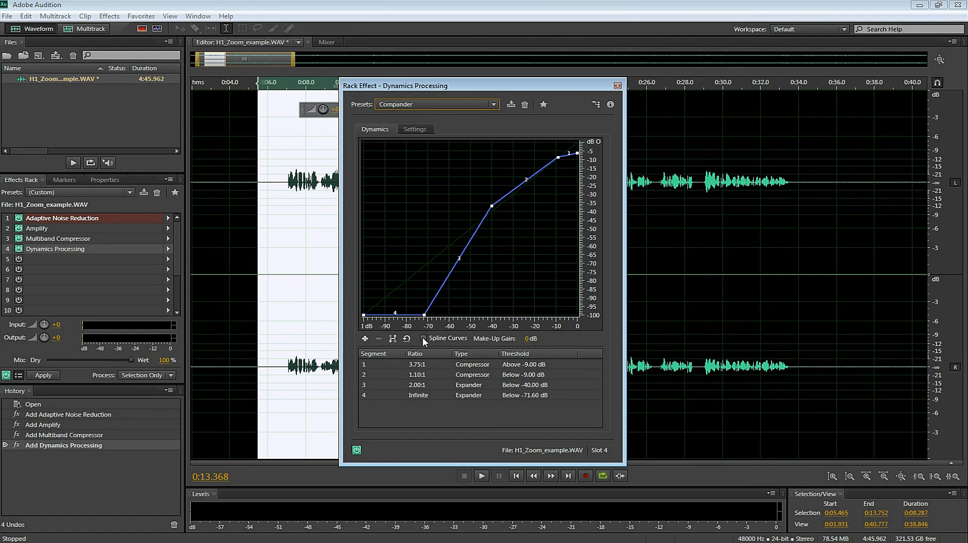
click(425, 338)
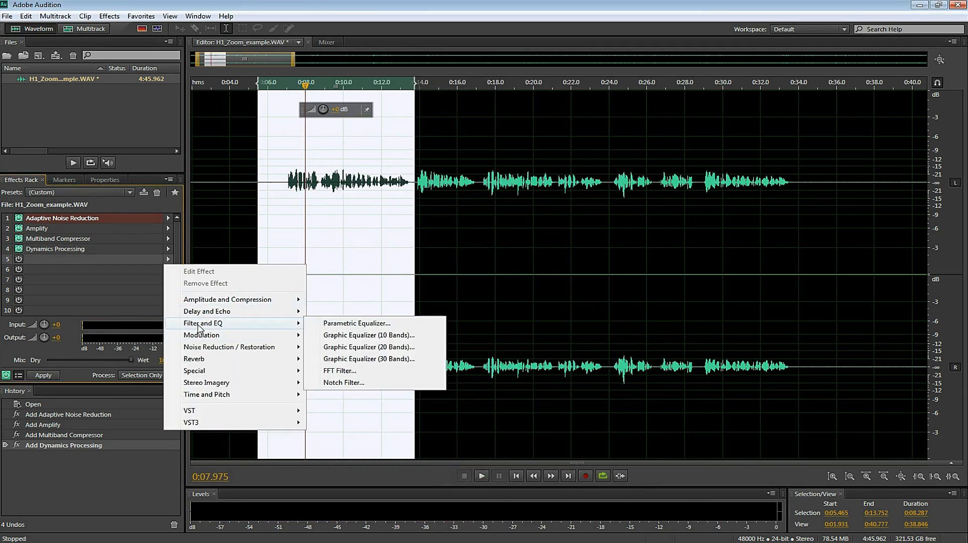
Put a Parametric Equalizer in slot 5 boosting band 4 and the low shelf about 20 dB, with HP and LP filters on
click(356, 323)
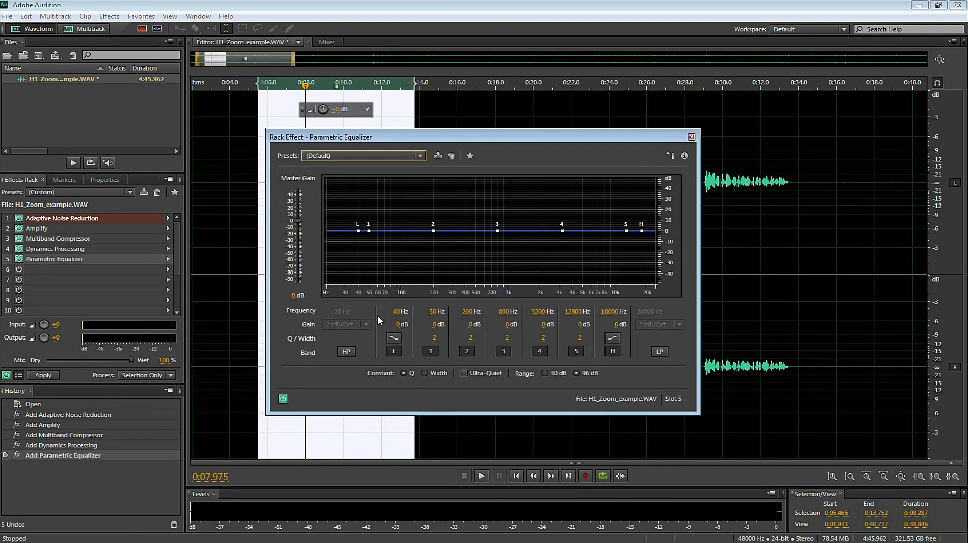
mouse_move(347, 168)
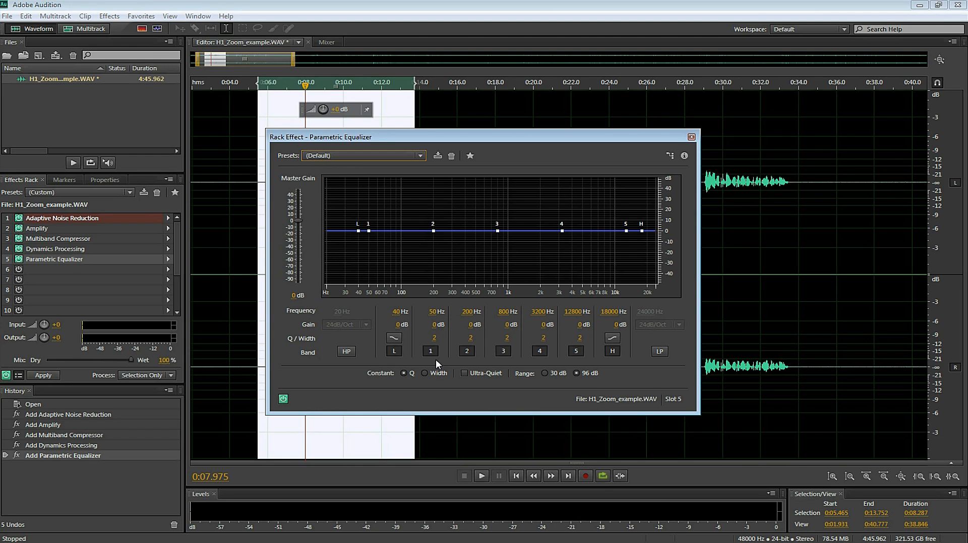
click(466, 352)
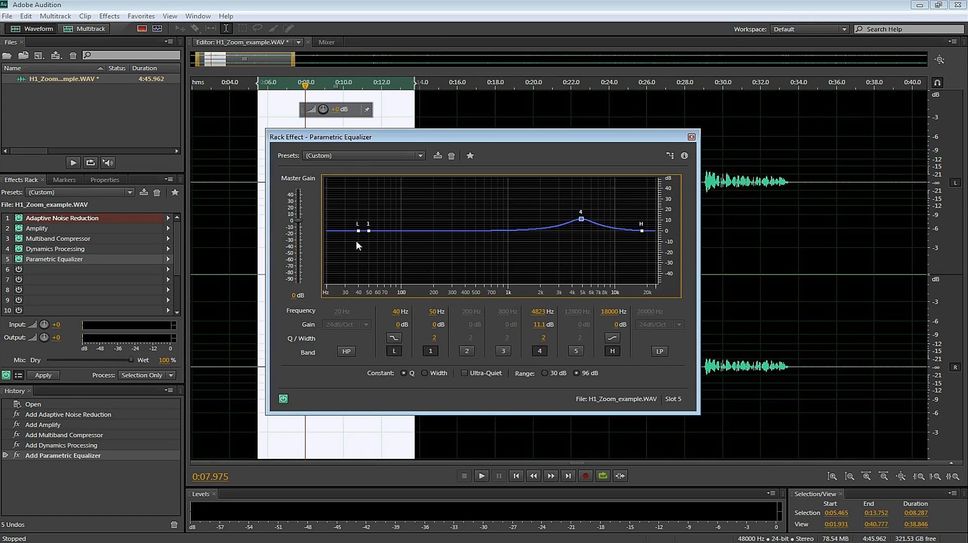
triple_click(434, 312)
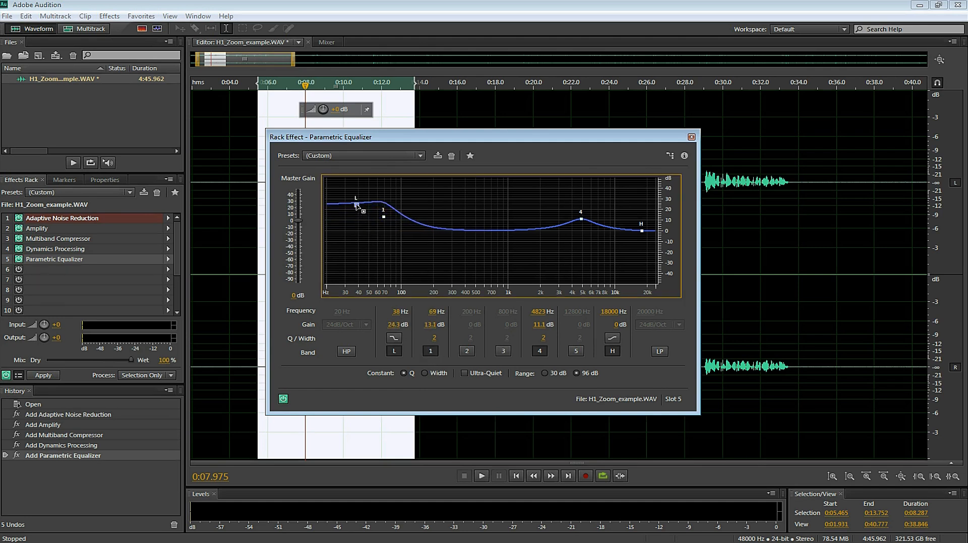
drag(356, 205, 356, 201)
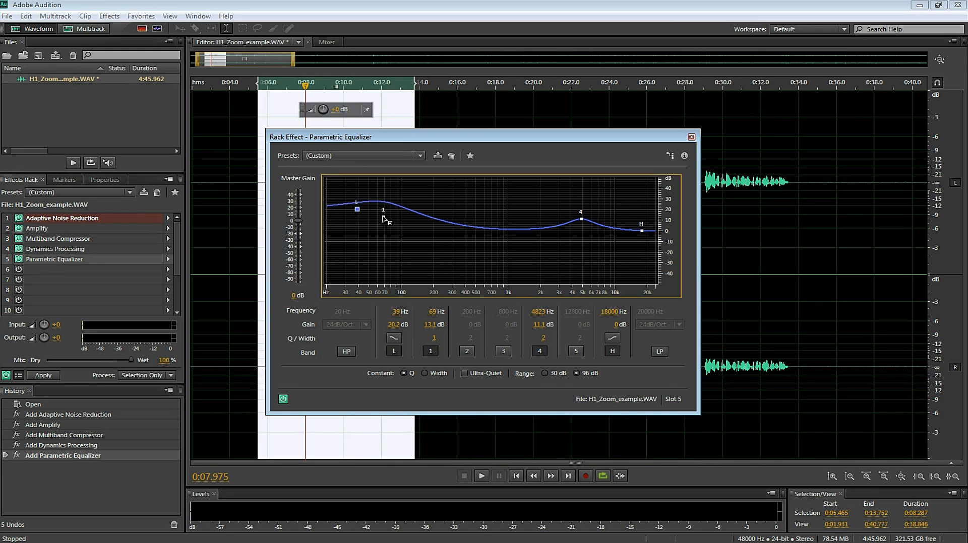
click(480, 476)
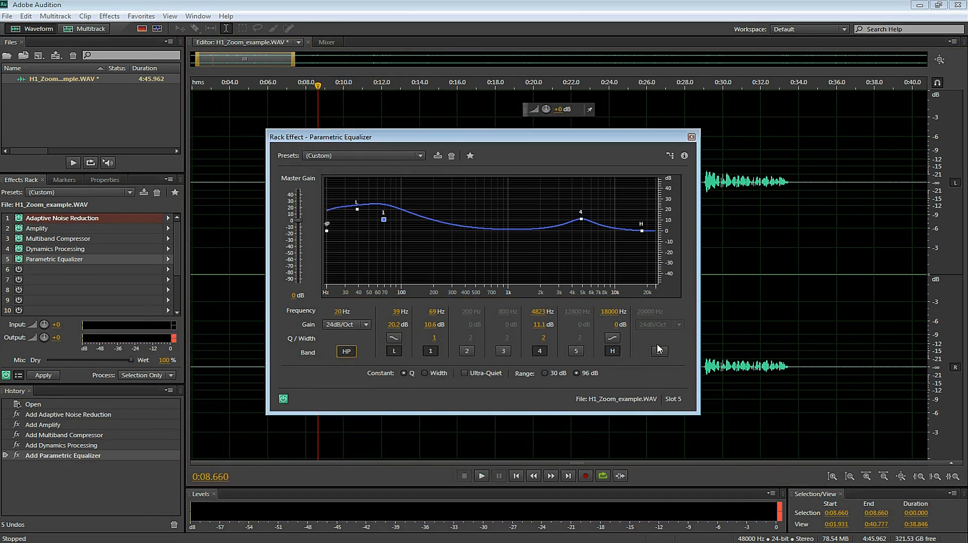
click(658, 352)
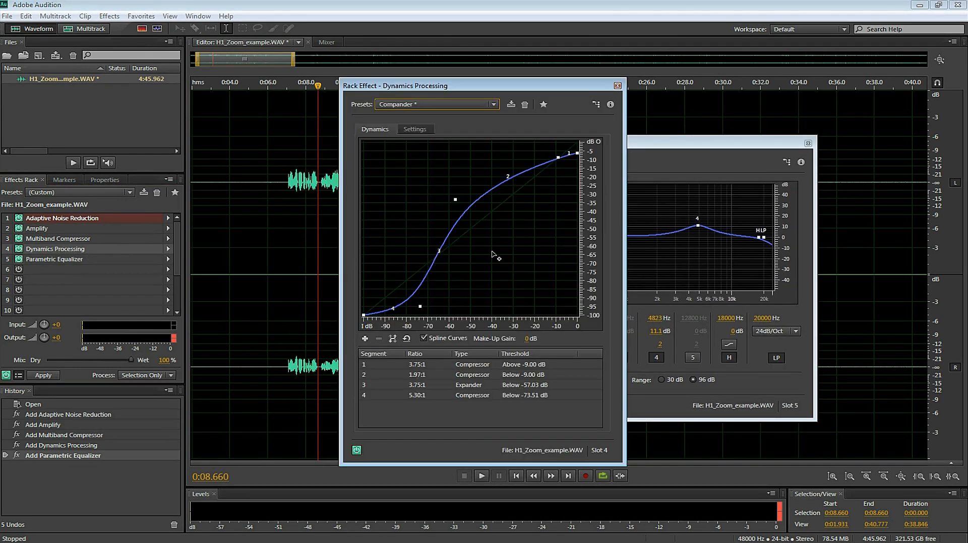
Reshape the compander curve in Dynamics Processing by dragging its points
drag(475, 86, 282, 76)
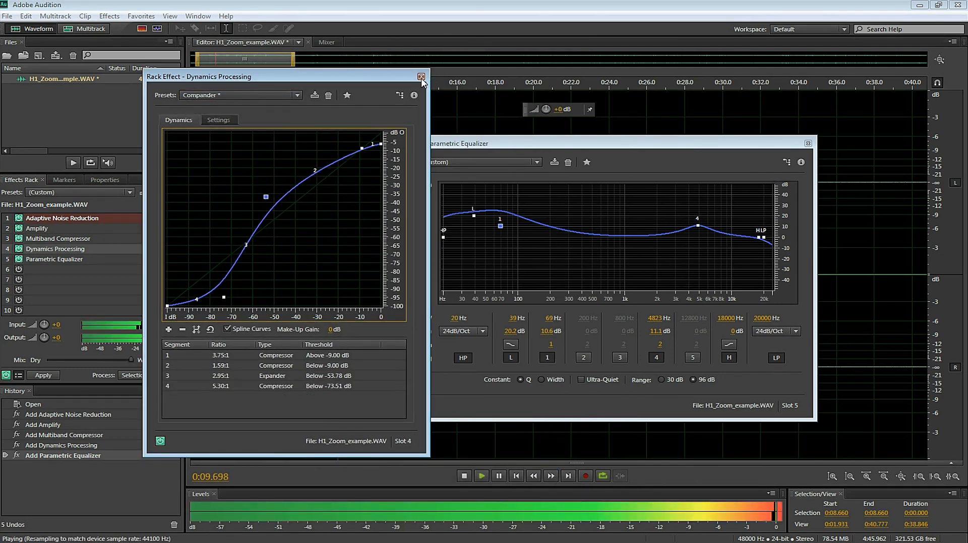
click(421, 77)
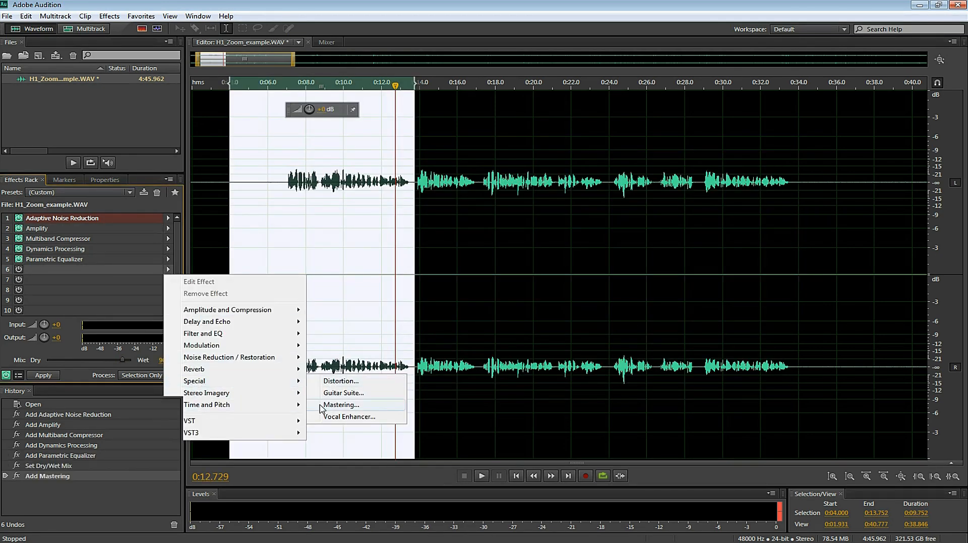
Set the slot 6 Mastering effect to Subtle Clarity with reverb 30%, exciter 25%, loudness maximizer 10%, then listen
click(339, 405)
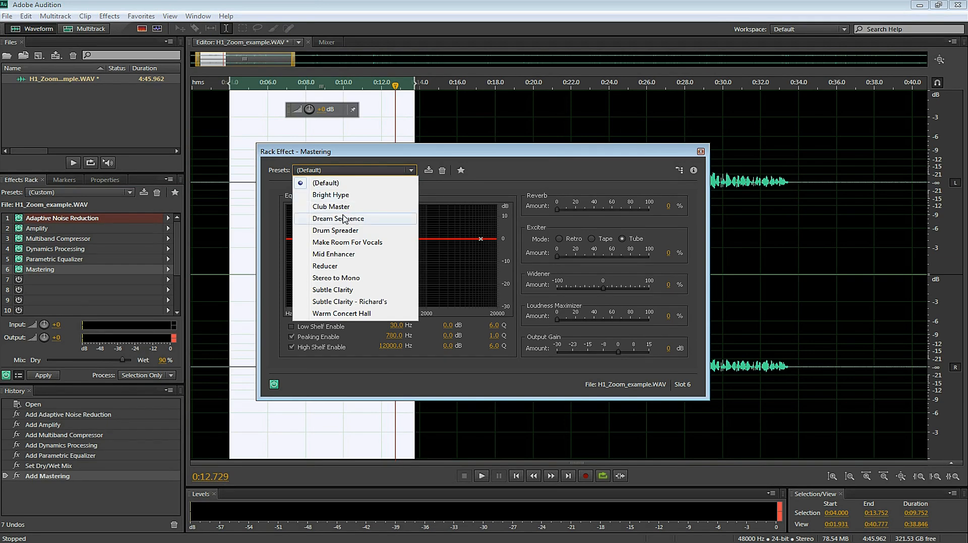
click(332, 289)
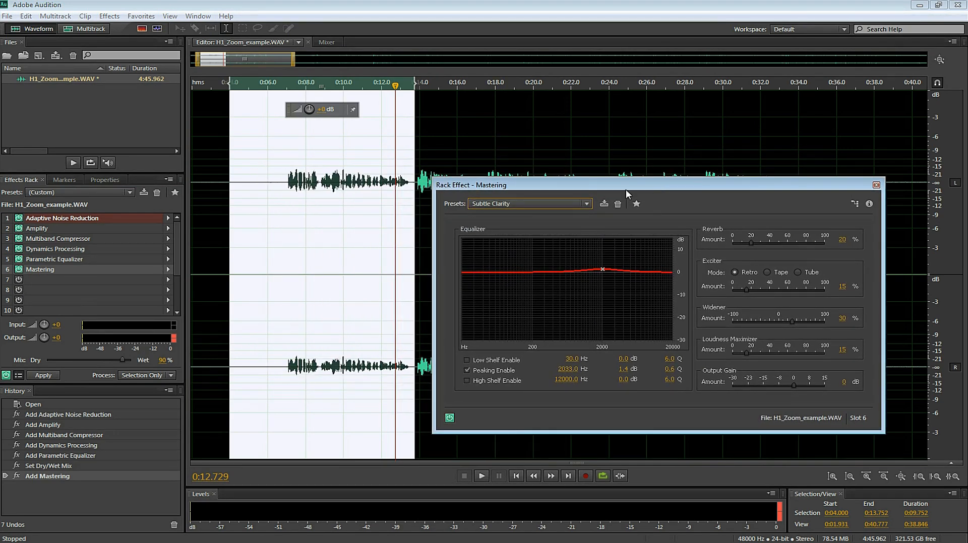
mouse_move(736, 242)
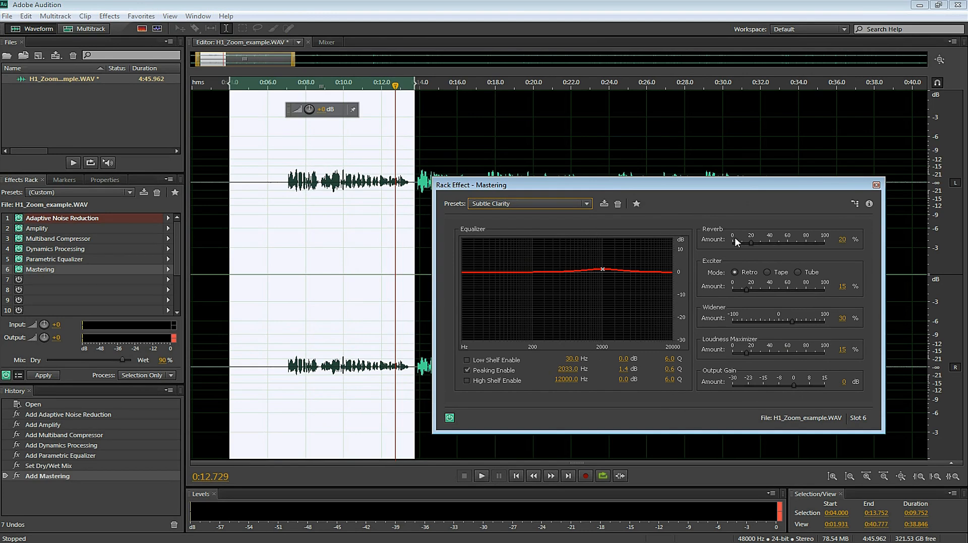
mouse_move(795, 388)
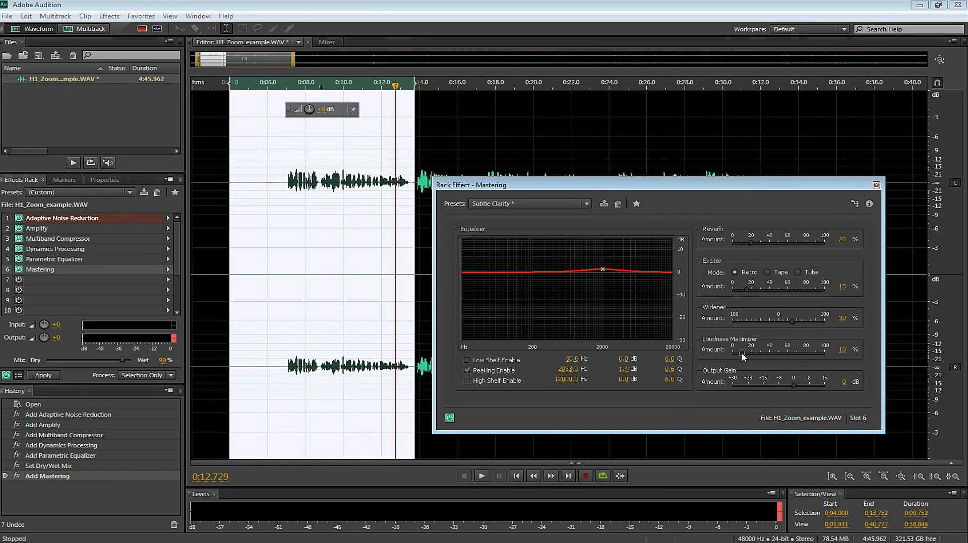
mouse_move(797, 321)
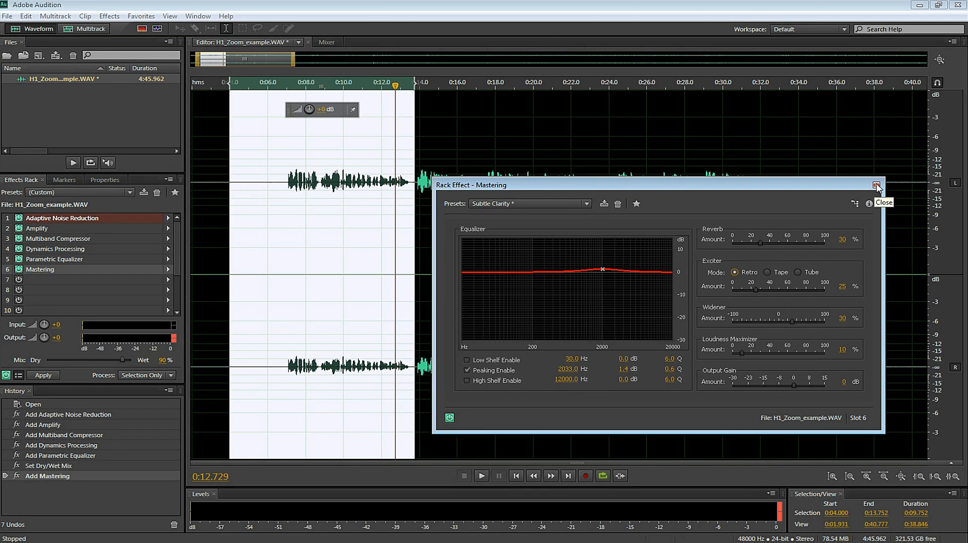
click(877, 186)
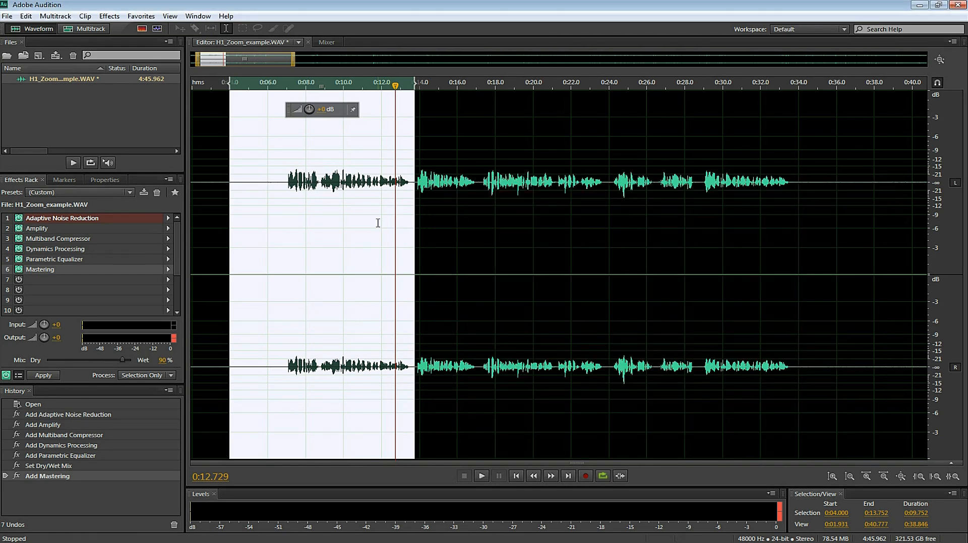
click(481, 476)
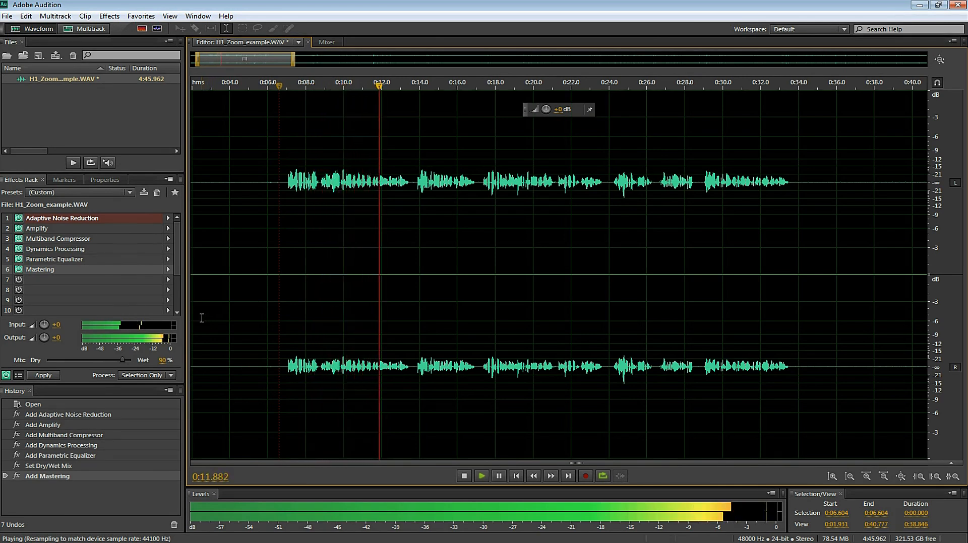
Stop playback and reopen the noise reduction, compressor, equalizer and mastering settings for review
click(464, 476)
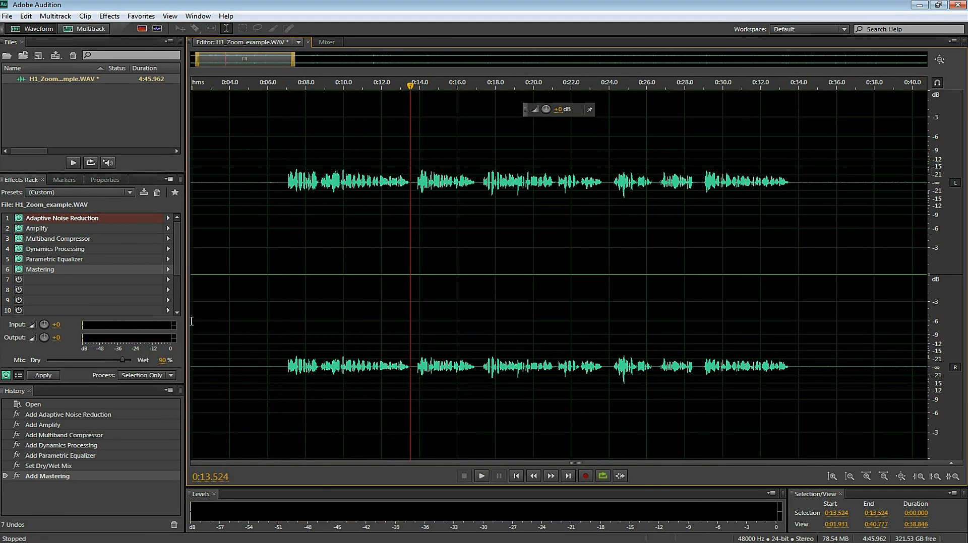
click(43, 375)
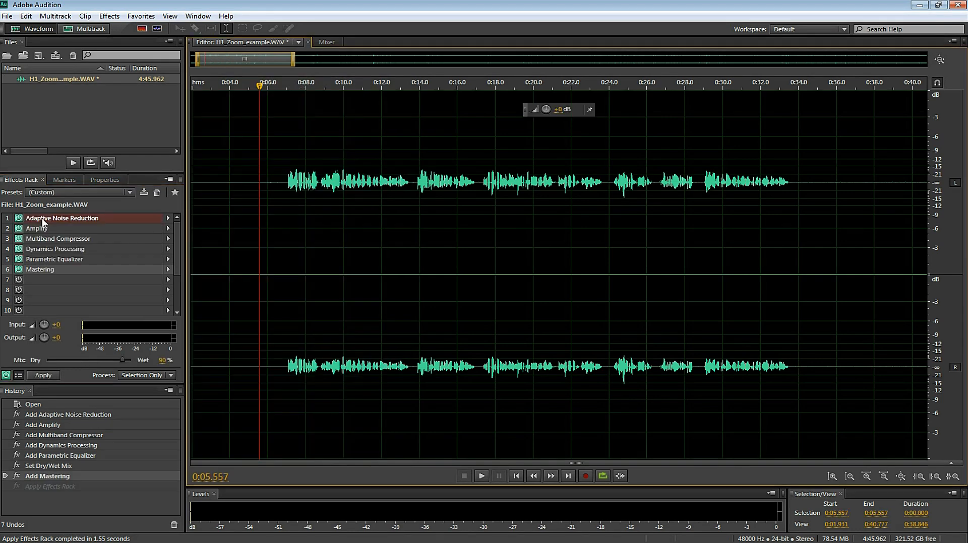
double_click(62, 218)
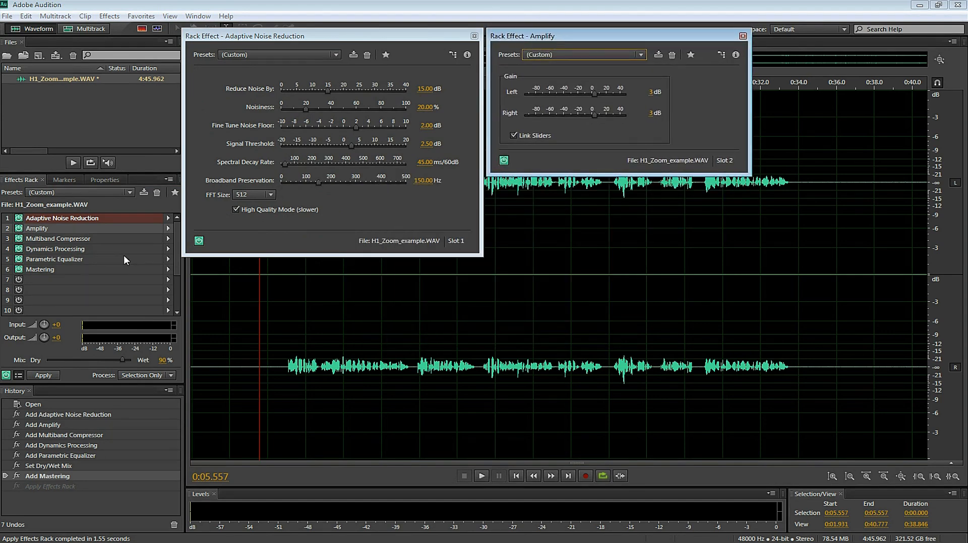
double_click(58, 238)
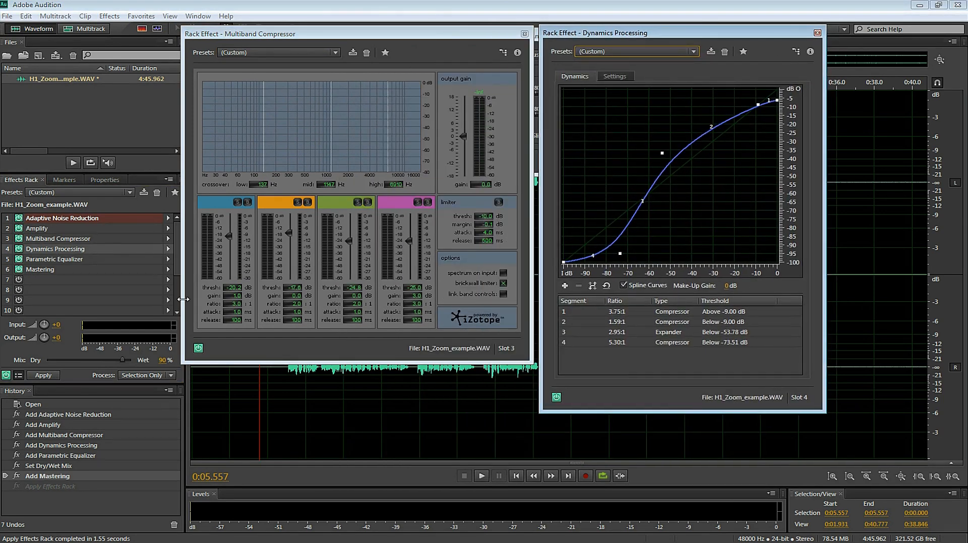
double_click(54, 259)
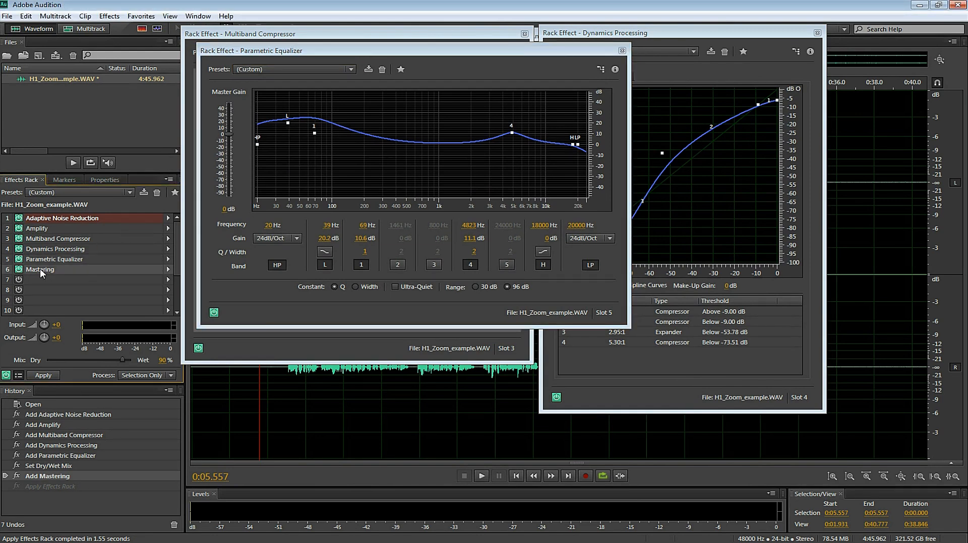
double_click(40, 270)
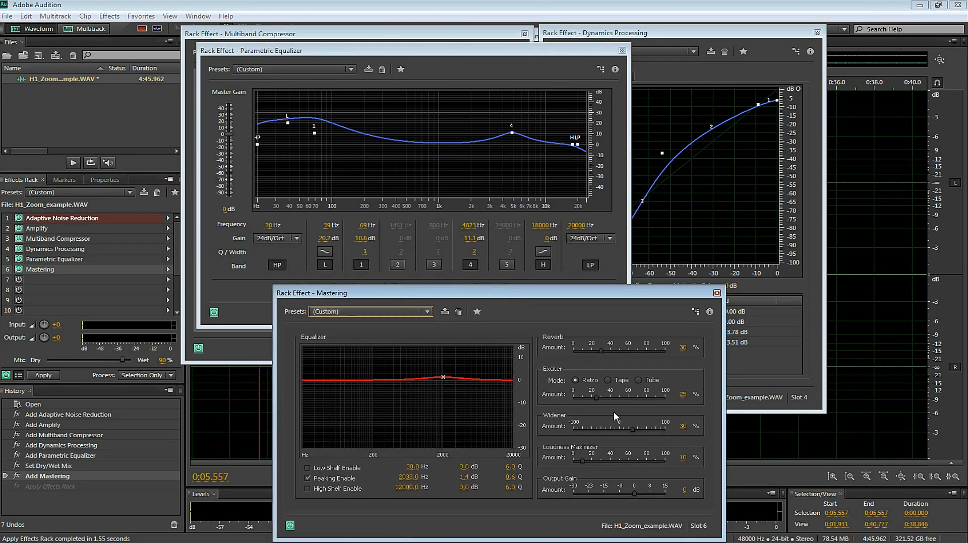
mouse_move(757, 311)
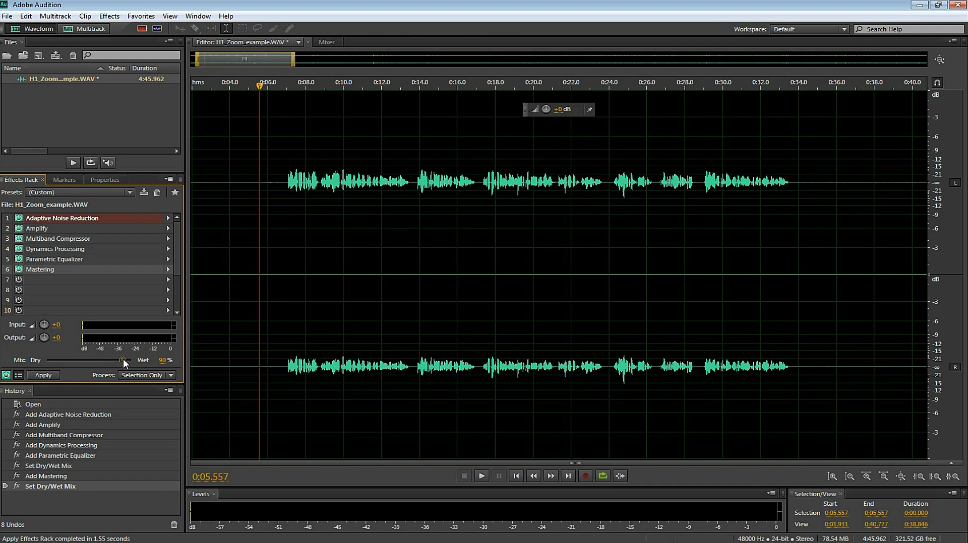
Set the rack mix to 90% wet and save the six-effect rack as a preset named H1 Voice
click(143, 192)
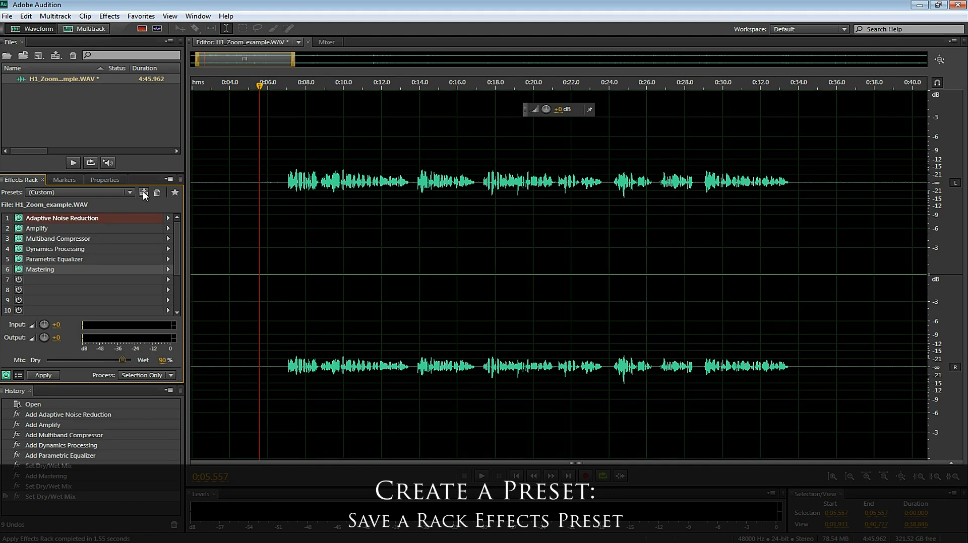
click(145, 193)
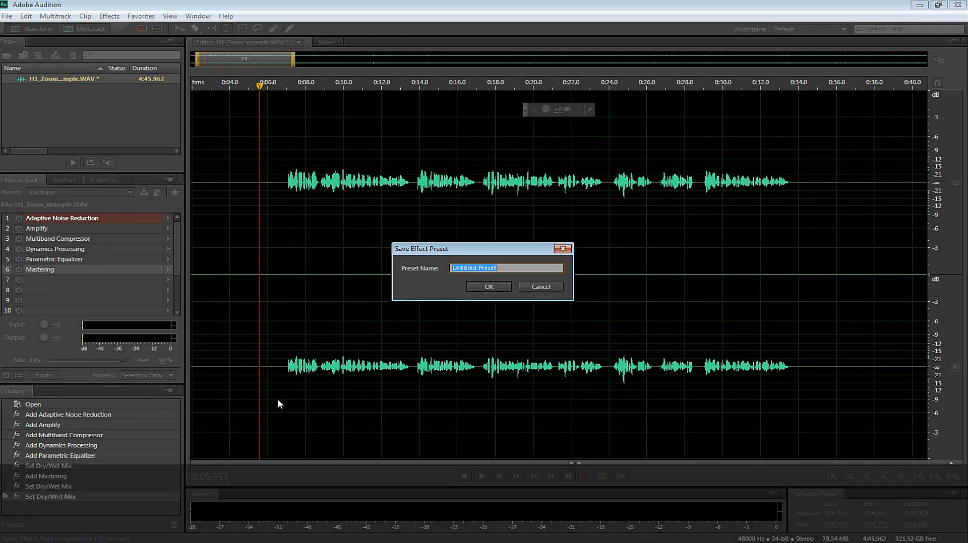
text(H1)
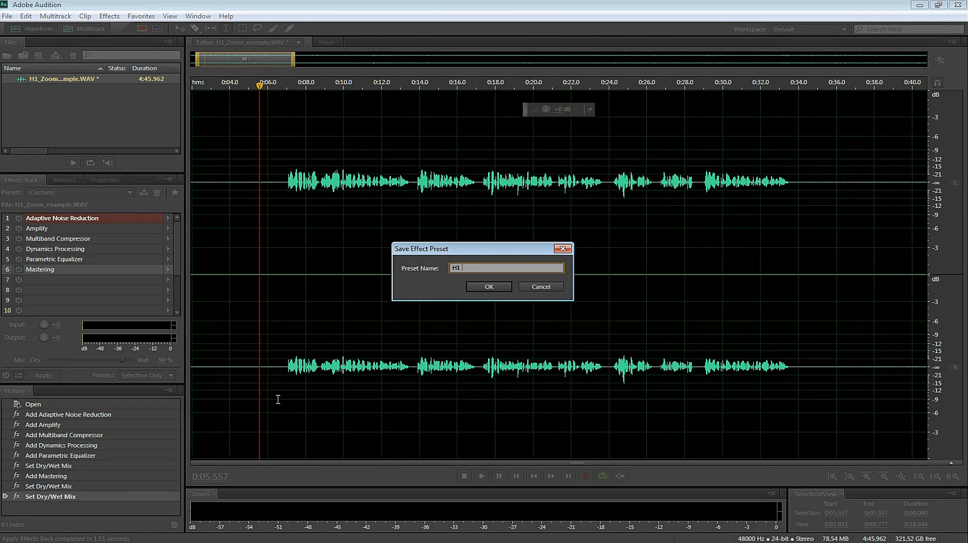
text(Vol)
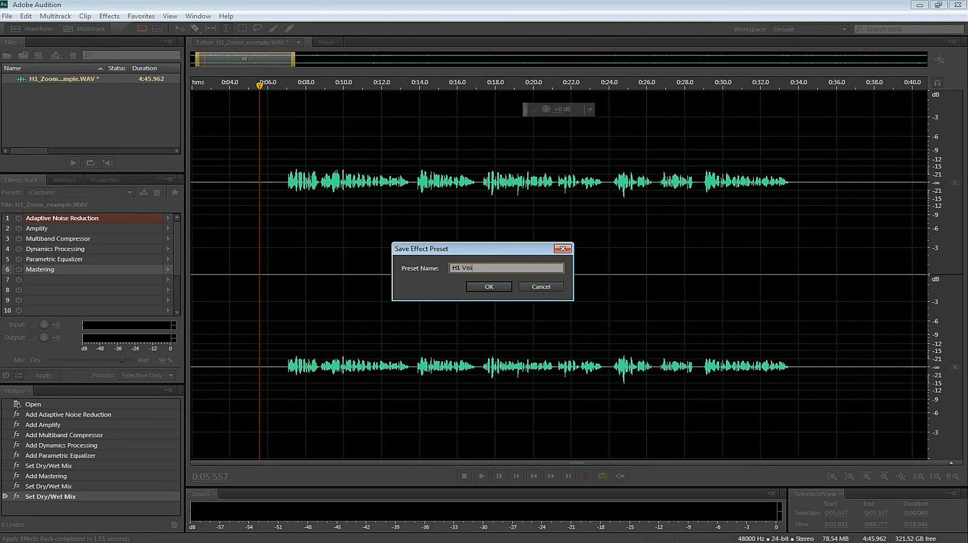
text(ice)
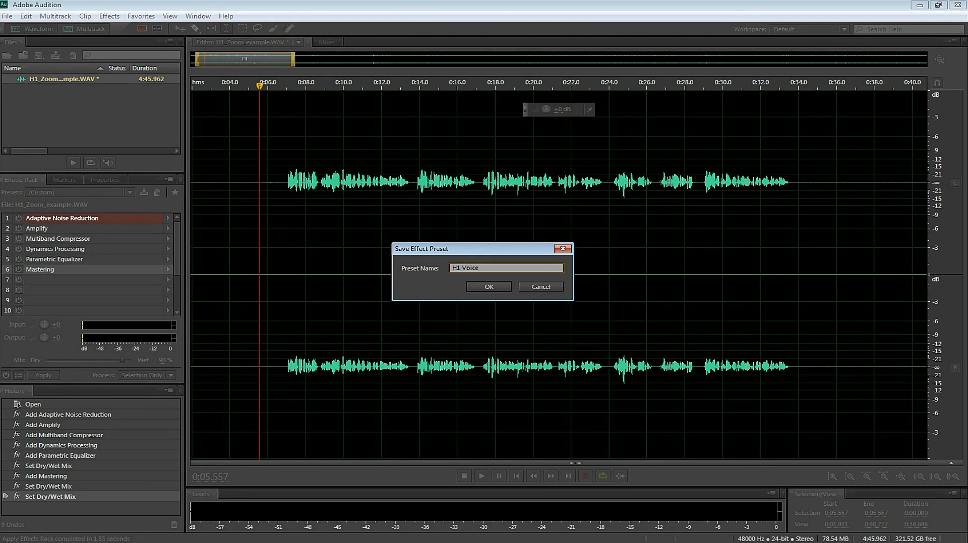
click(488, 286)
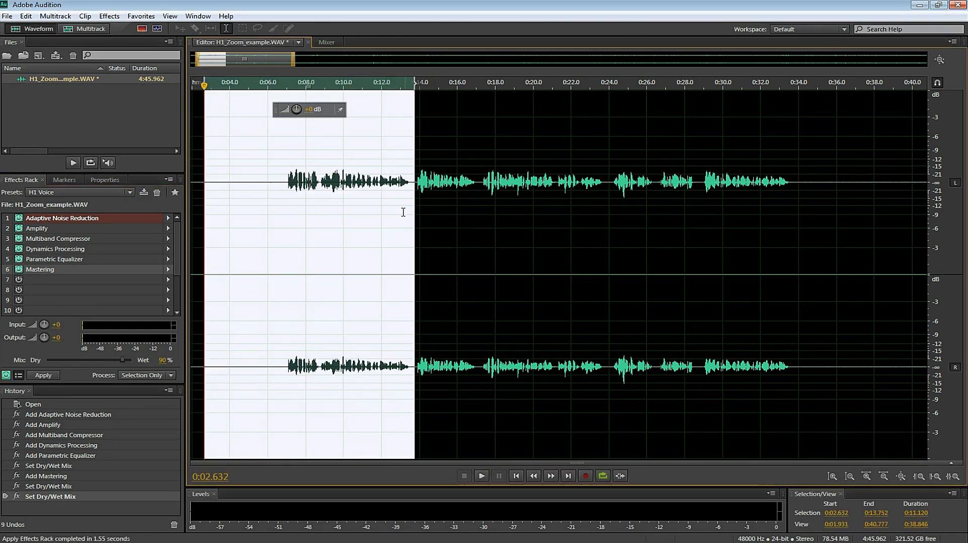
Apply the H1 Voice rack to the selected opening seconds and play back the louder speech
click(42, 375)
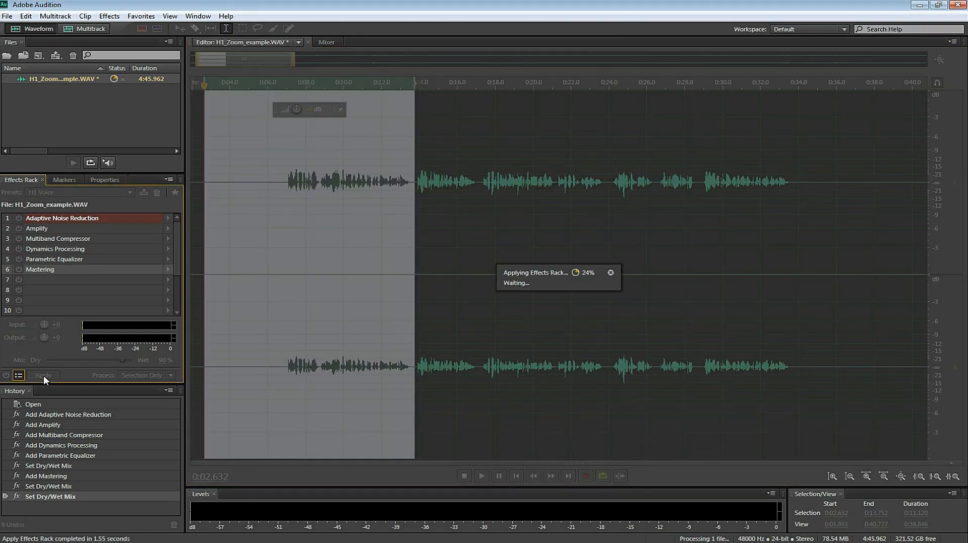
click(42, 375)
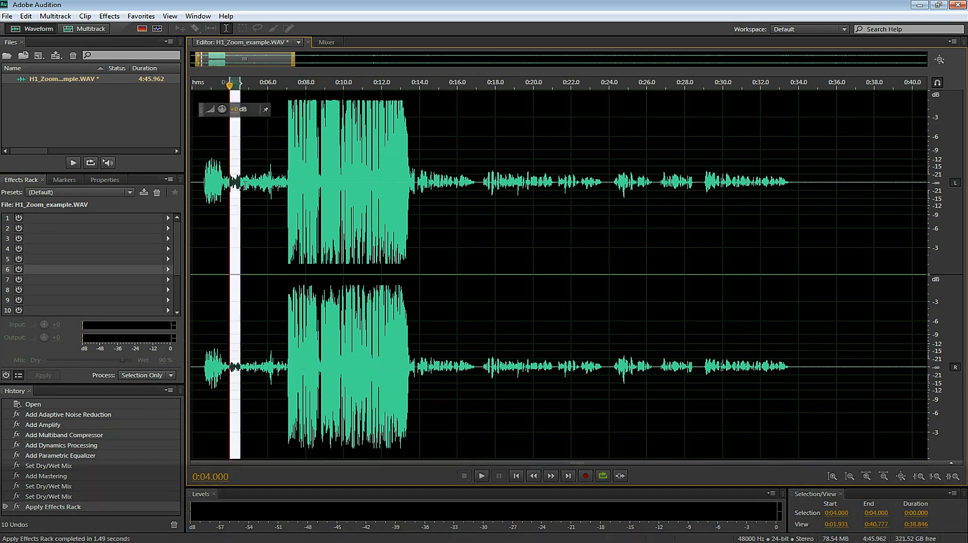
click(481, 476)
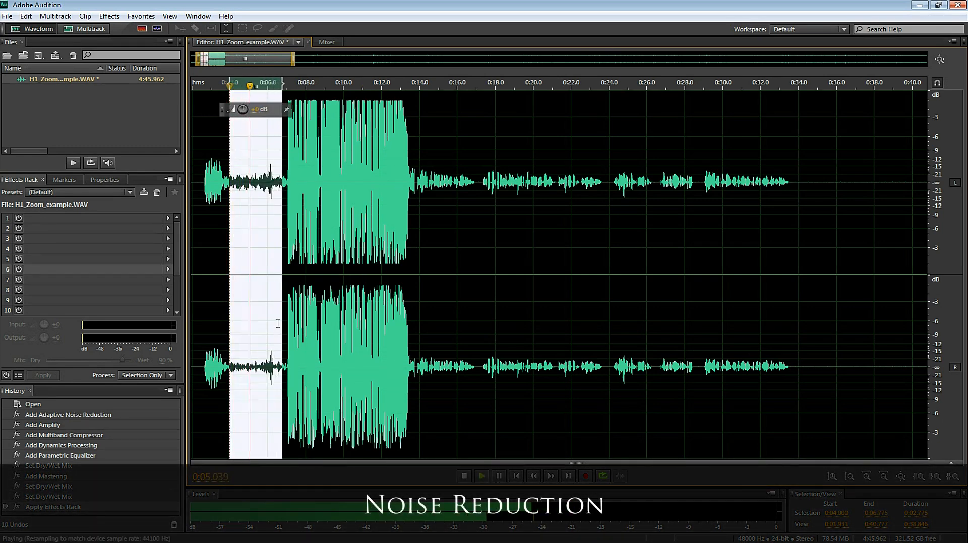
click(464, 476)
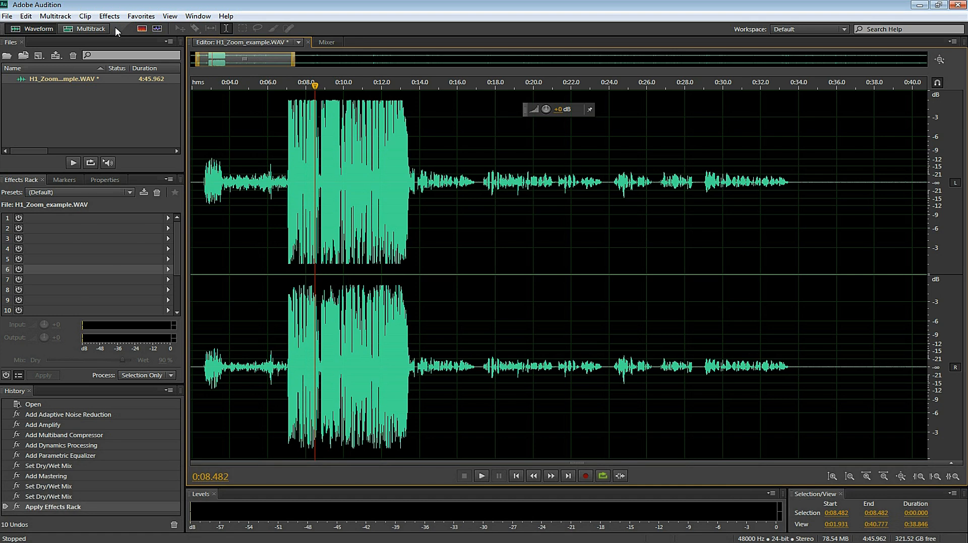
Launch Noise Reduction (process) from the Effects menu and check the noise print snapshots setting
click(109, 15)
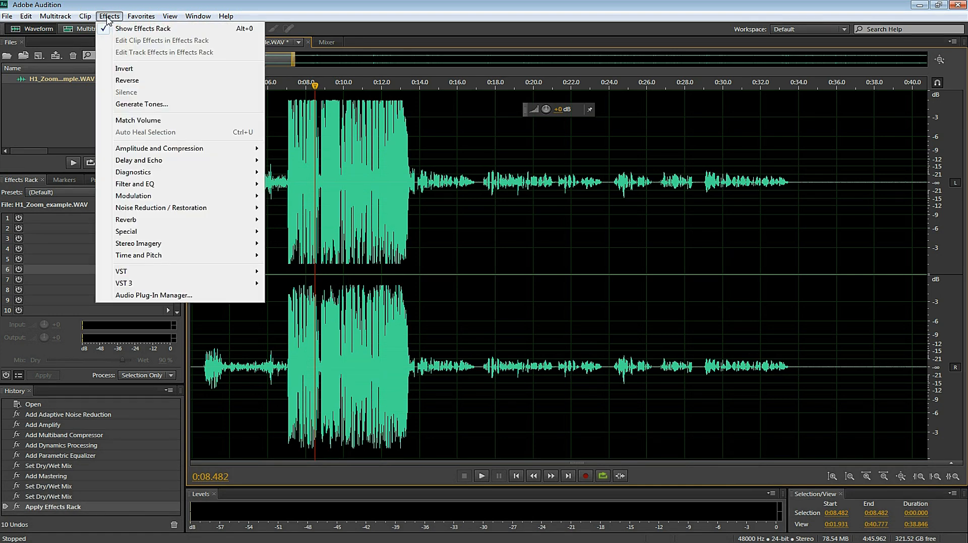
mouse_move(160, 208)
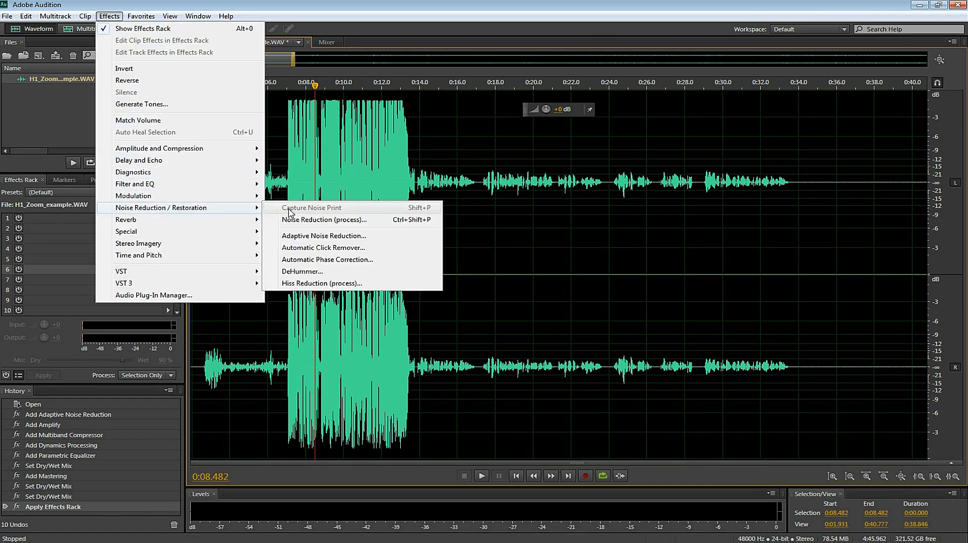
click(325, 220)
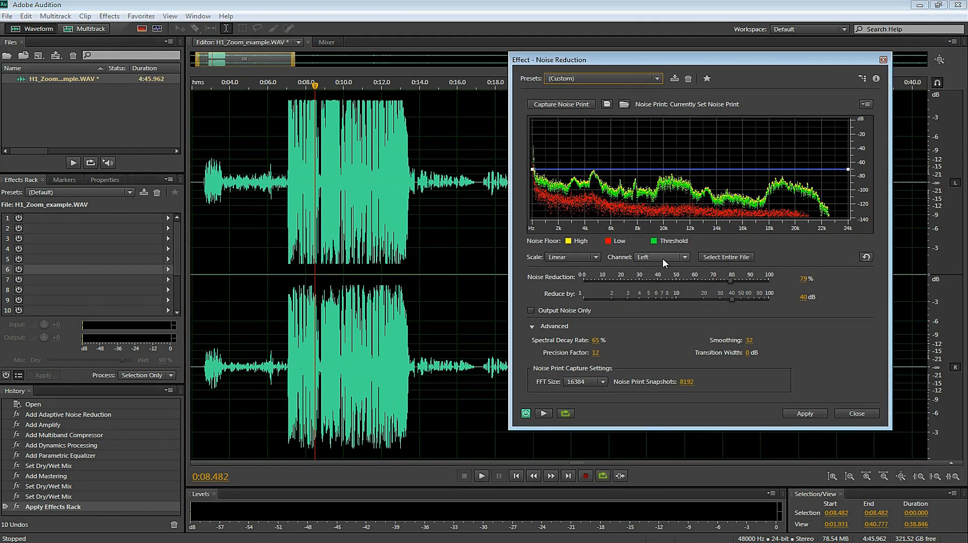
mouse_move(614, 323)
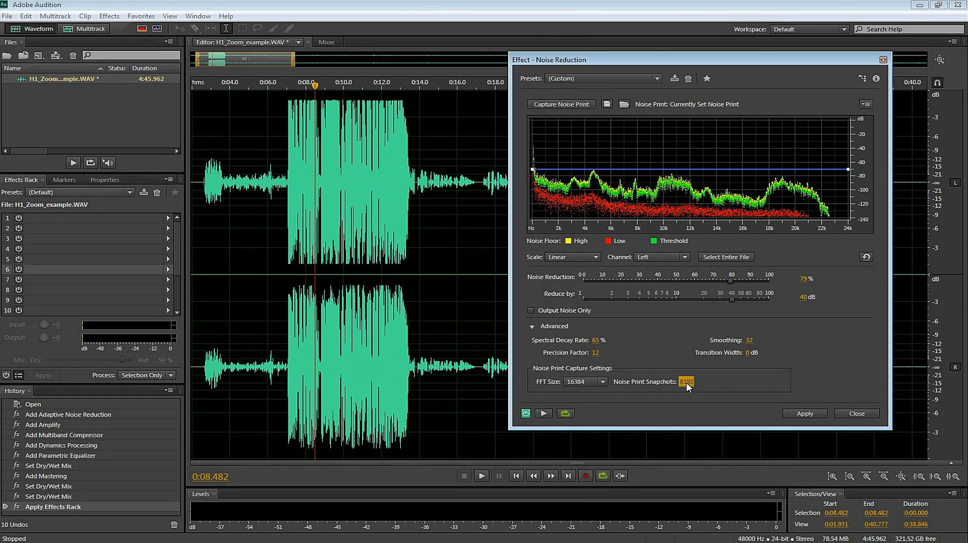
click(623, 104)
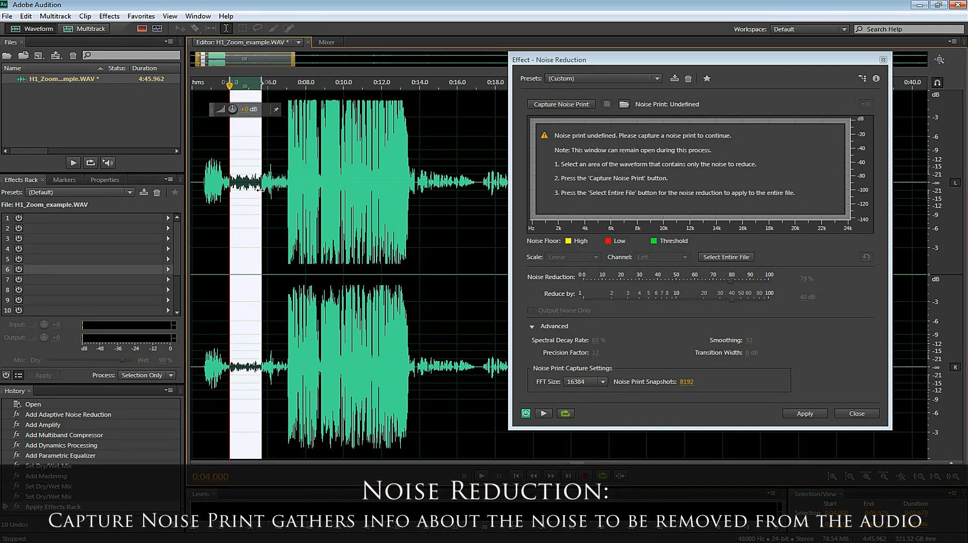
mouse_move(550, 108)
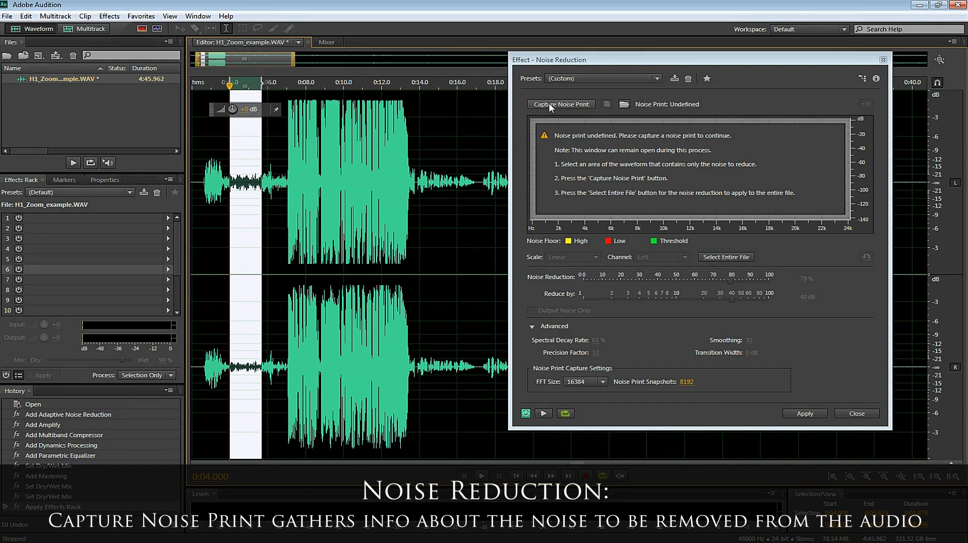
Capture a noise print from the quiet selection and apply 80% reduction at 40 dB
click(561, 104)
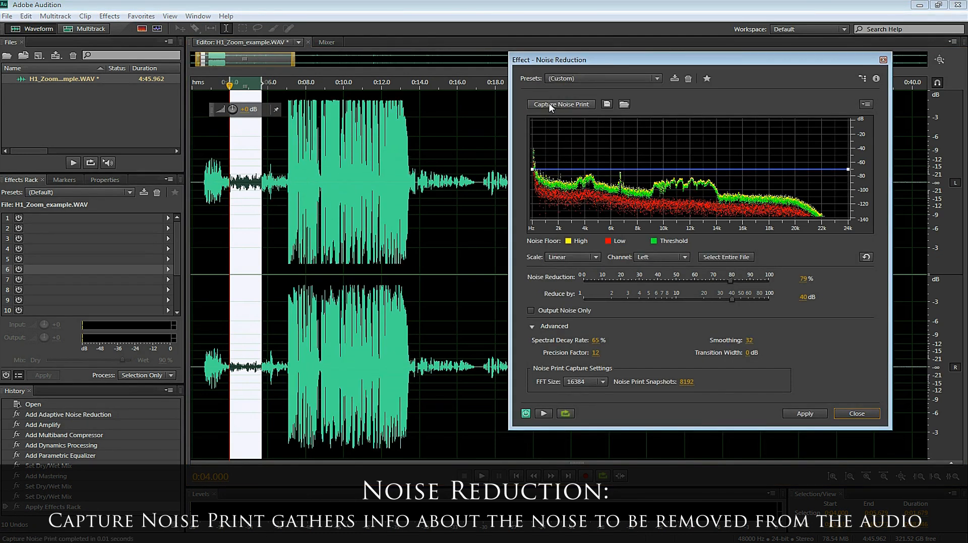
mouse_move(800, 286)
text(80)
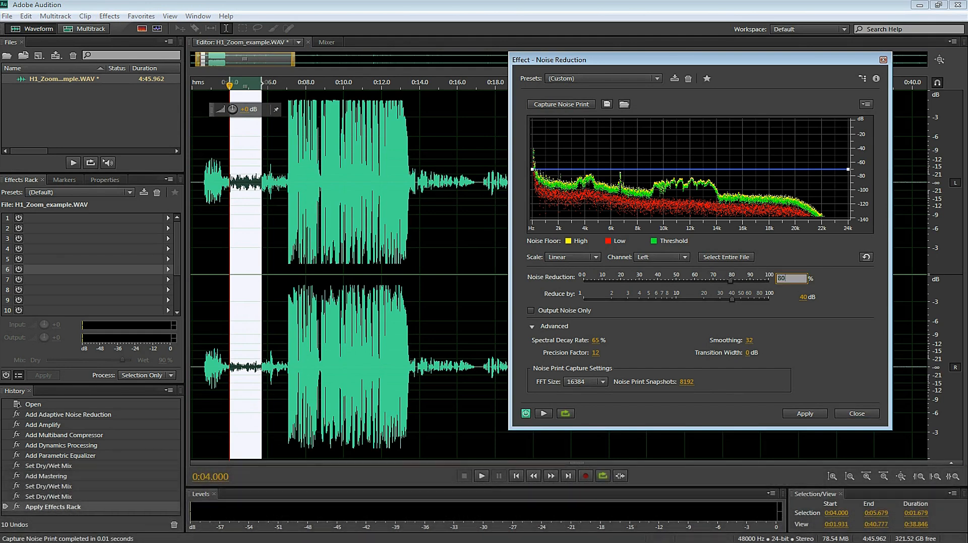
mouse_move(851, 298)
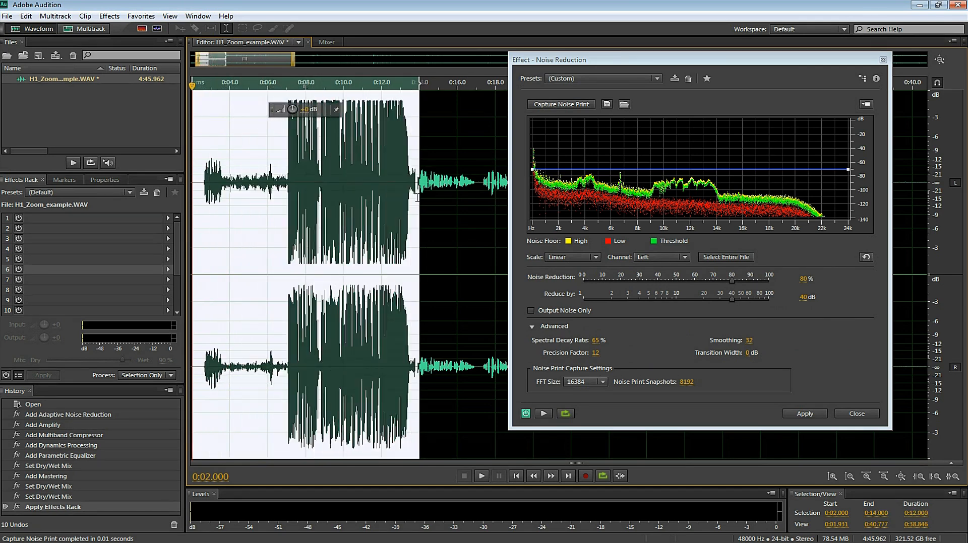
click(803, 413)
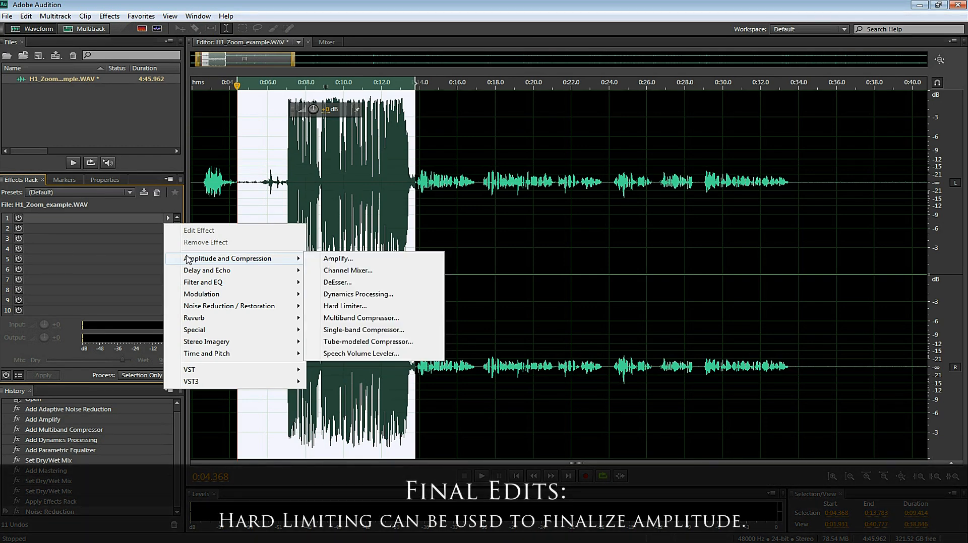
mouse_move(358, 294)
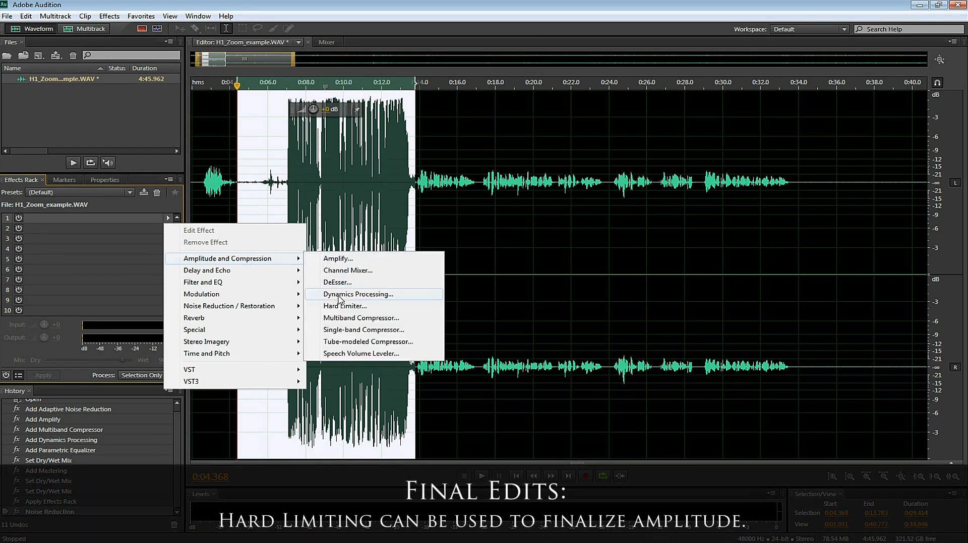
Add a Hard Limiter to the effects rack with the Medium preset
click(345, 307)
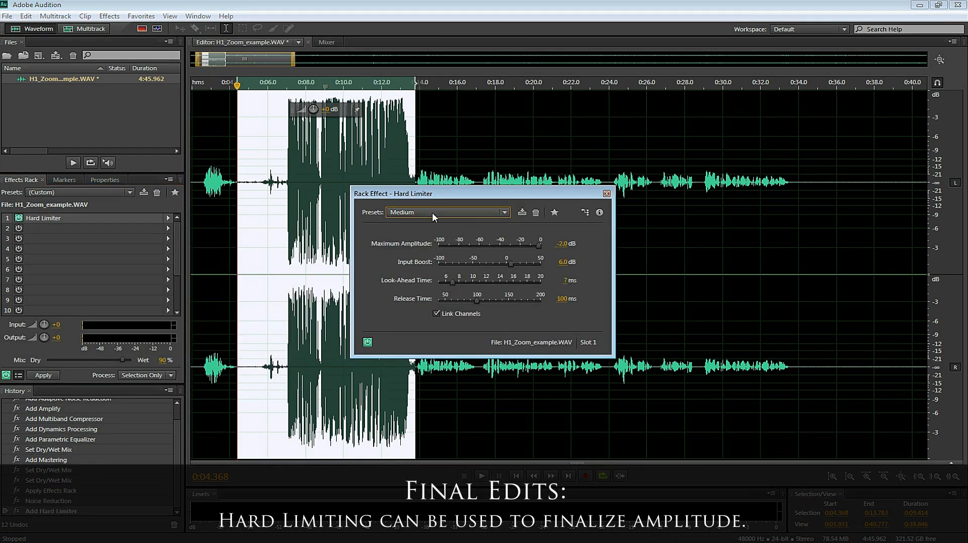
click(448, 213)
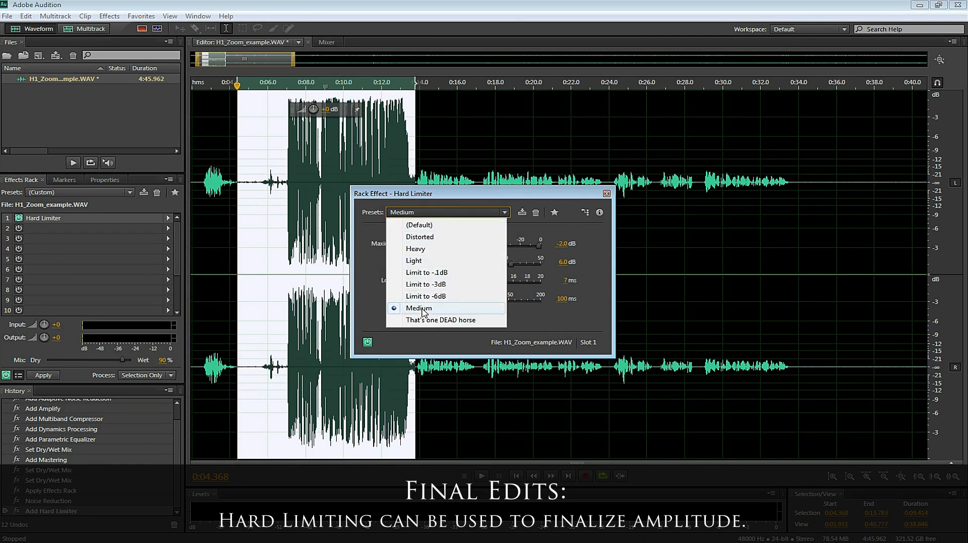
click(418, 309)
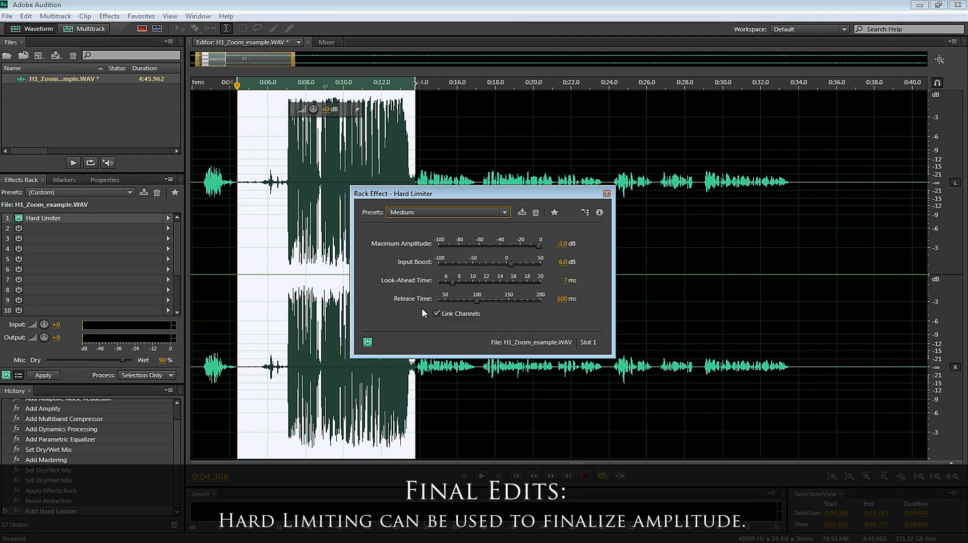
click(606, 194)
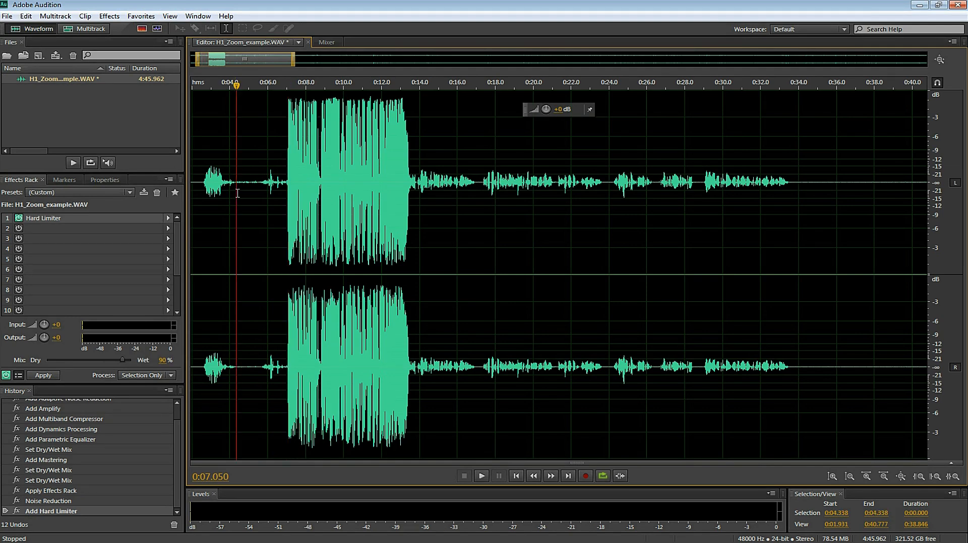
Apply the effects rack to the audio and clear the selection for playback
click(43, 375)
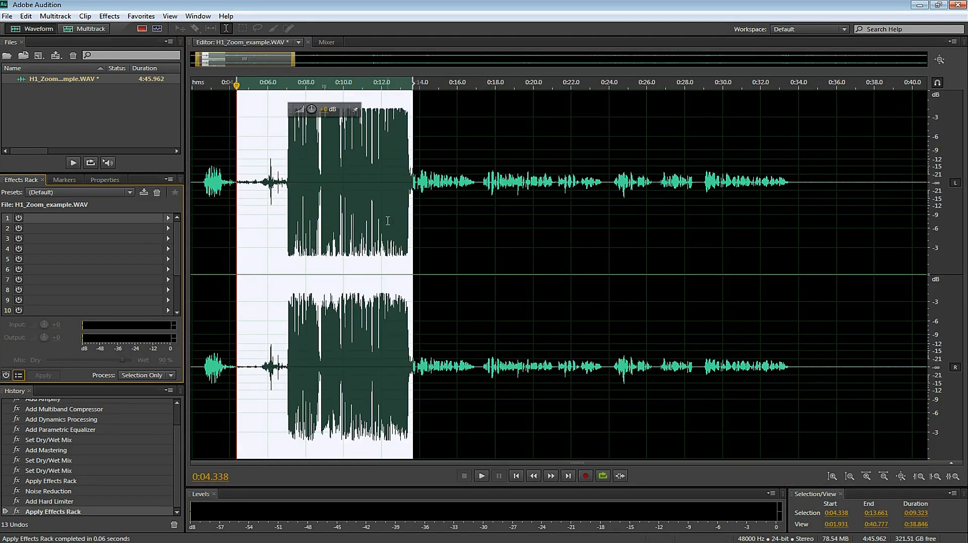
click(480, 476)
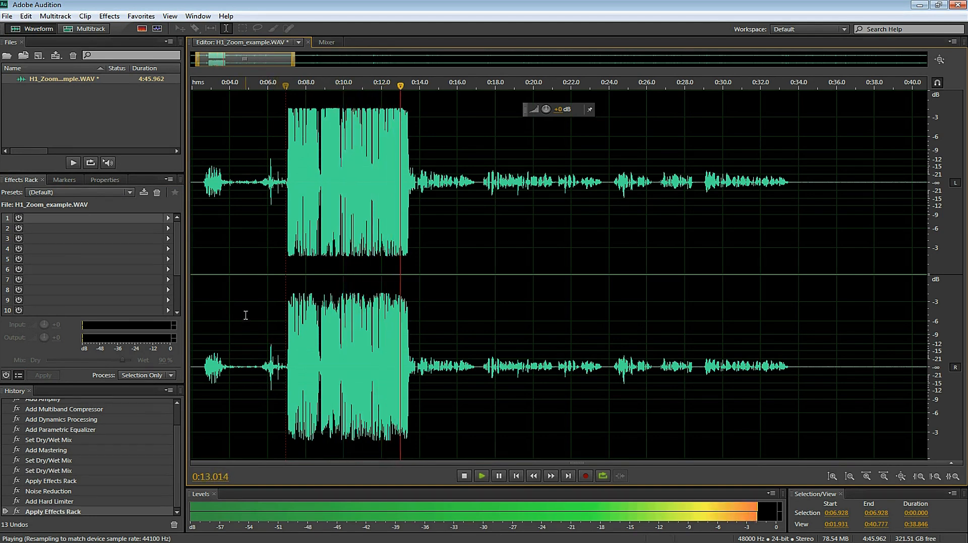
Start Save As and review the sample type, leaving 48 kHz 24-bit unchanged
click(7, 15)
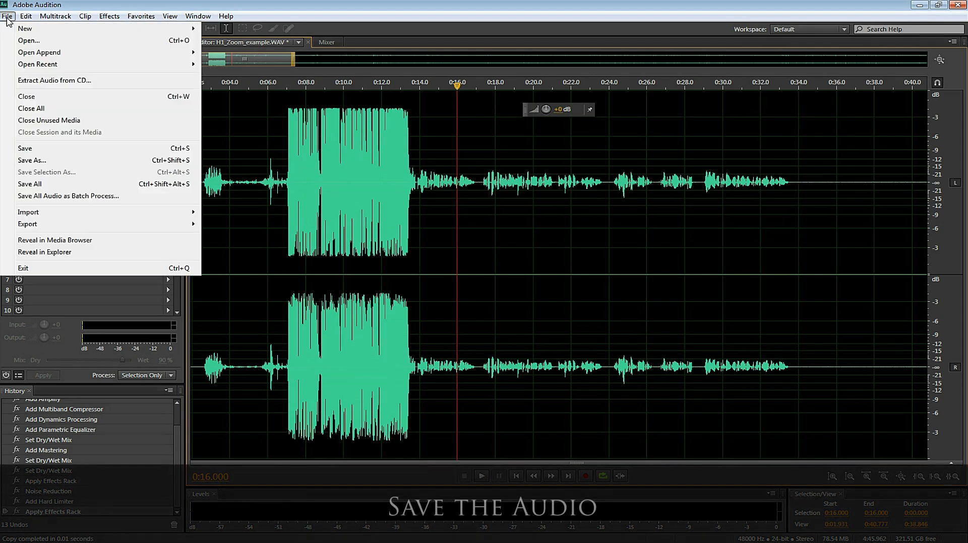
click(31, 160)
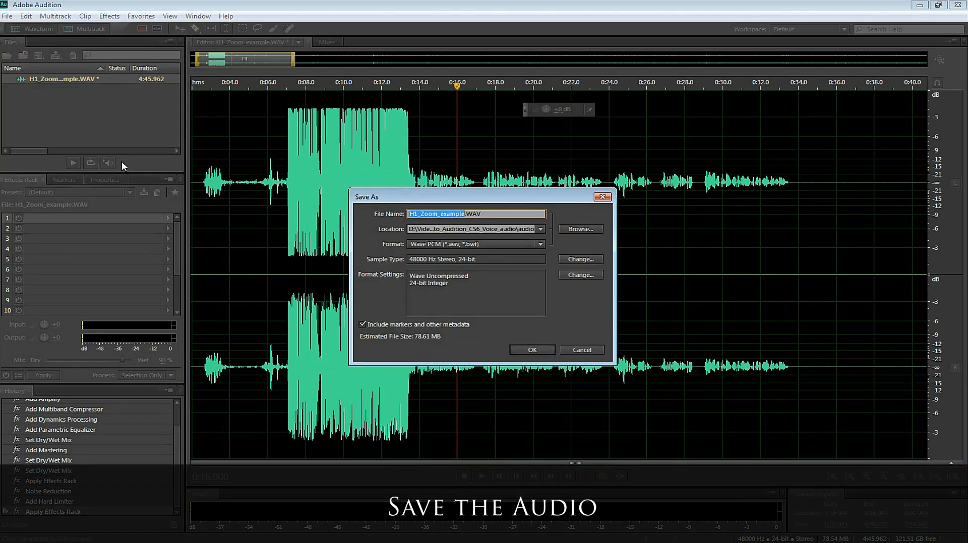
mouse_move(394, 260)
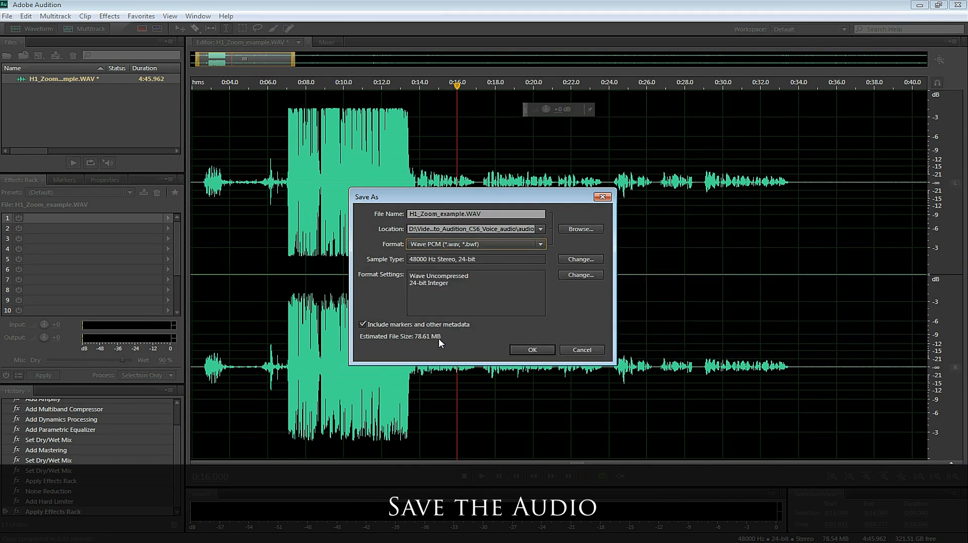
mouse_move(543, 266)
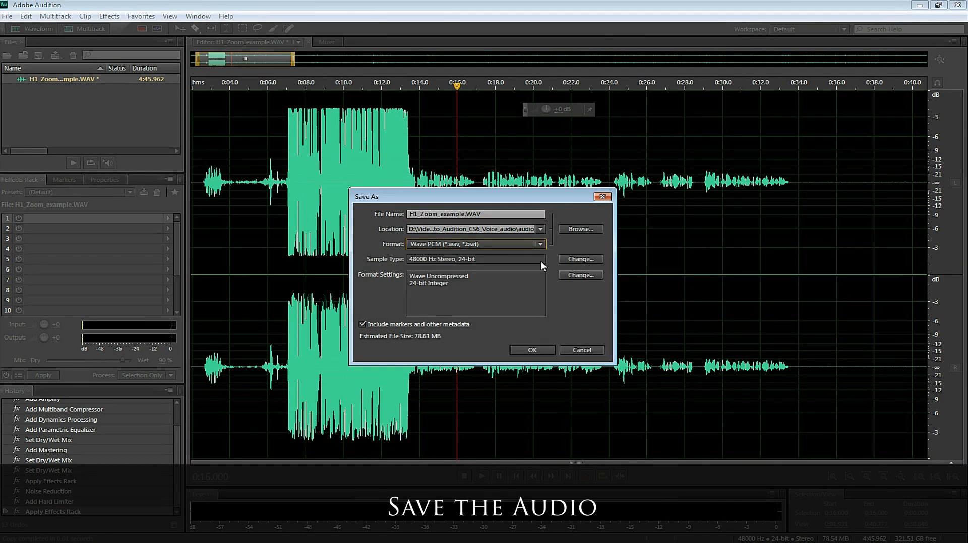
click(579, 259)
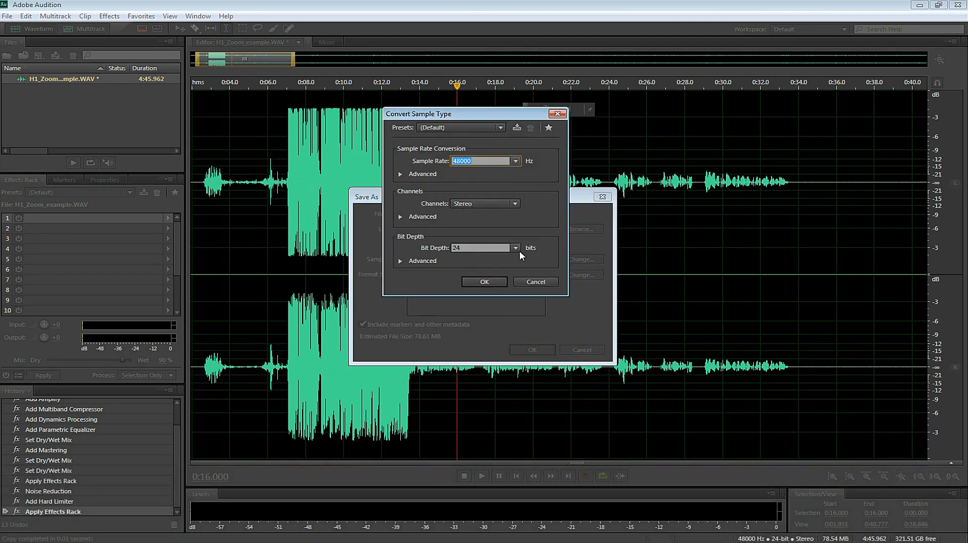
click(400, 260)
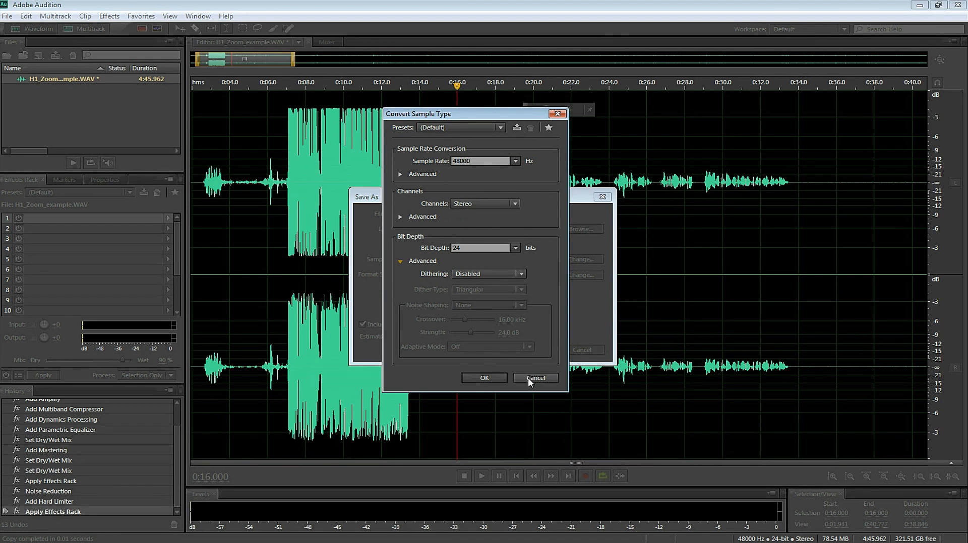
click(535, 377)
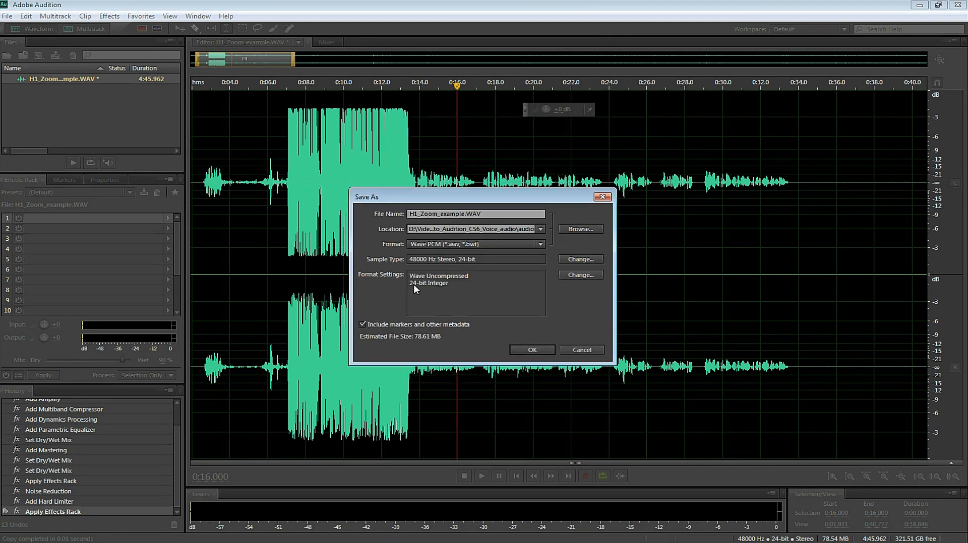
Confirm the WAV format settings as 24-bit Integer for H1_Zoom_example-EDITED.WAV
click(578, 259)
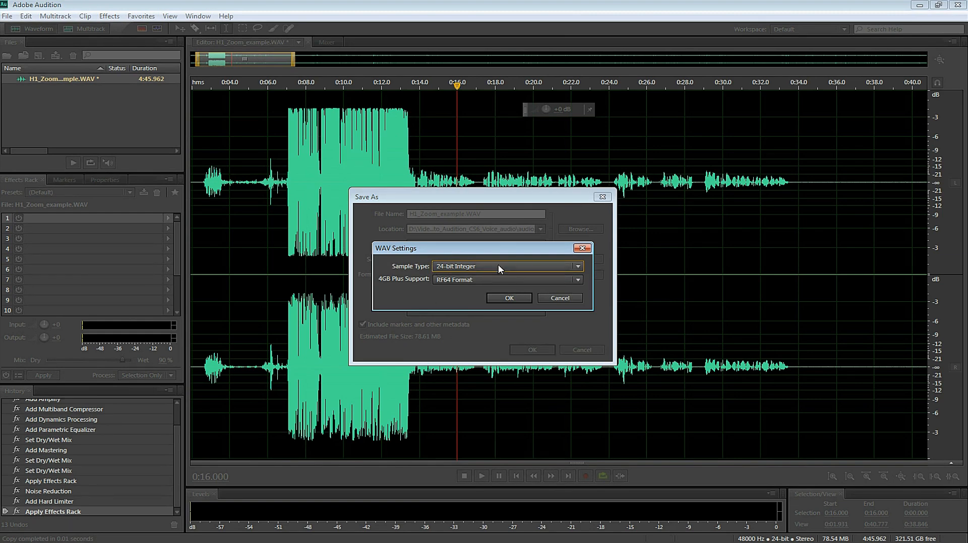
mouse_move(511, 280)
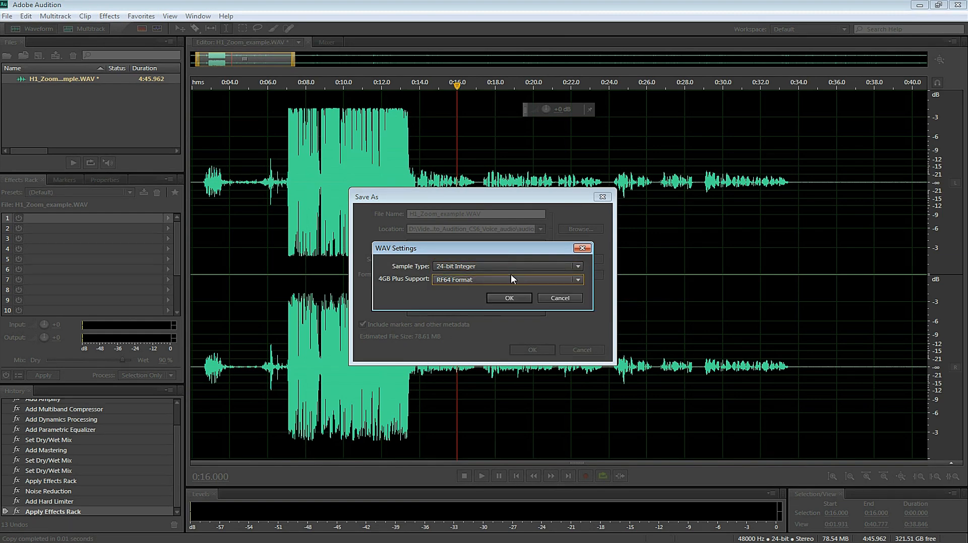
click(509, 297)
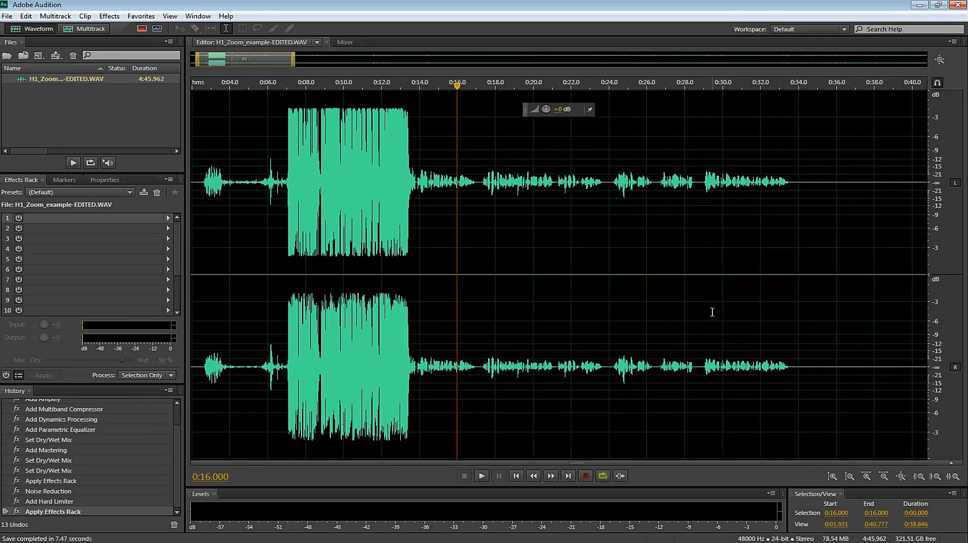
mouse_move(596, 241)
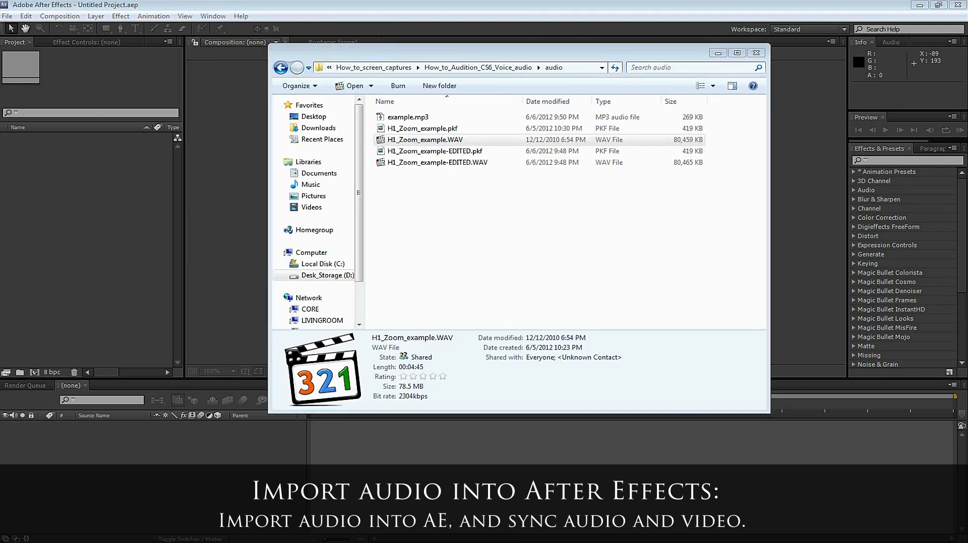
Import Final How To Comp 2.wav into the After Effects project
click(755, 52)
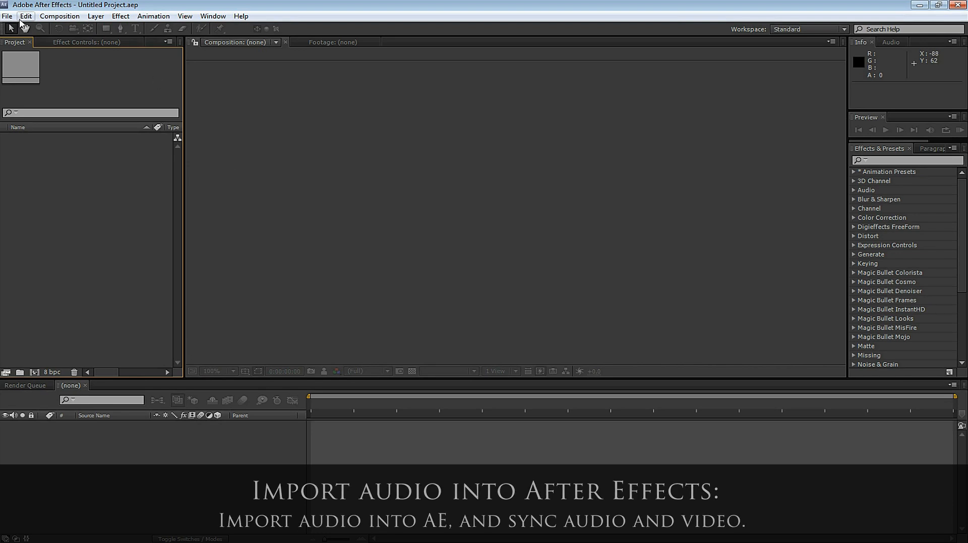
click(7, 15)
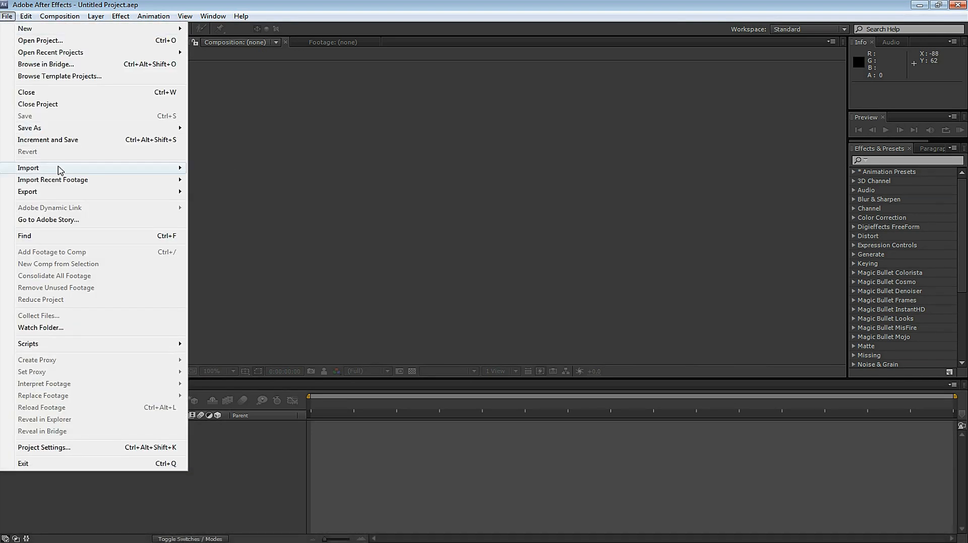
click(28, 167)
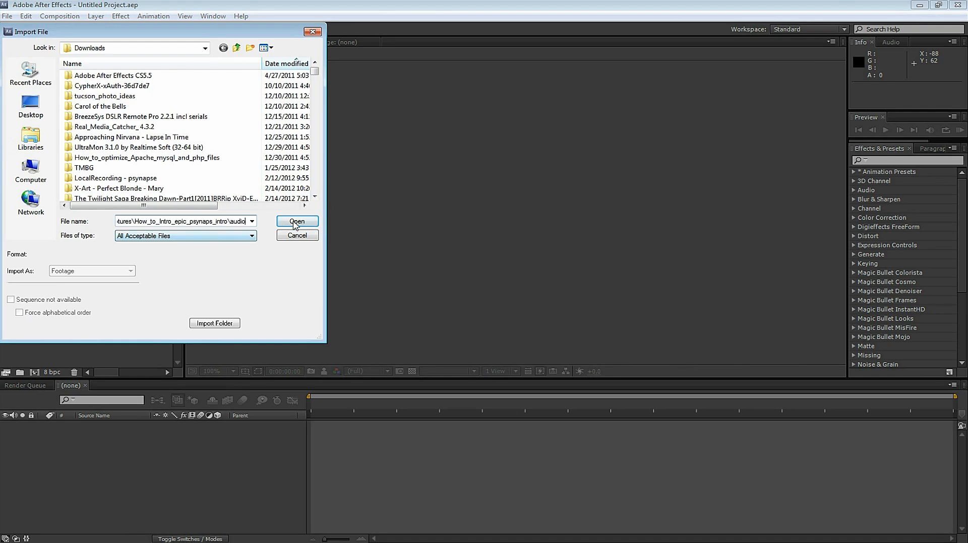
click(297, 222)
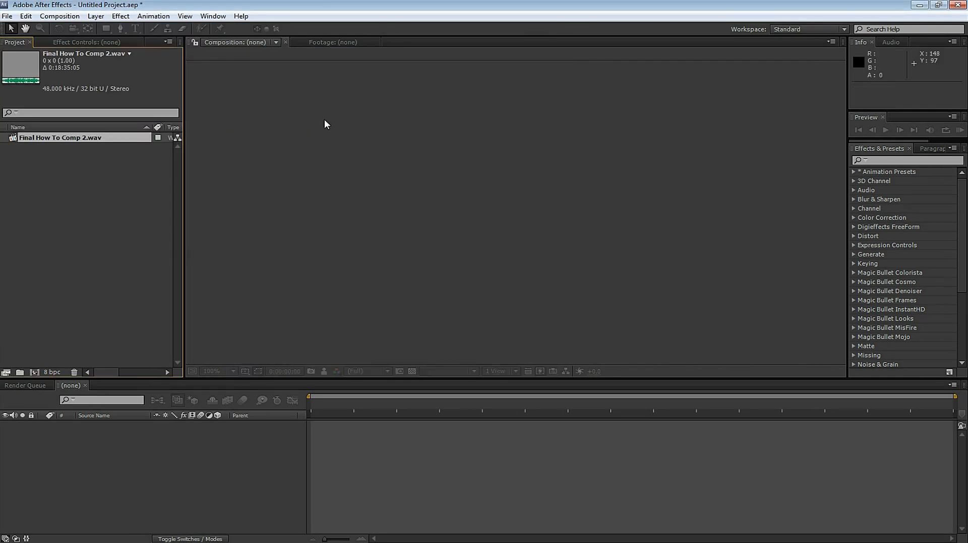
Bring up the import dialog again for another file
click(7, 16)
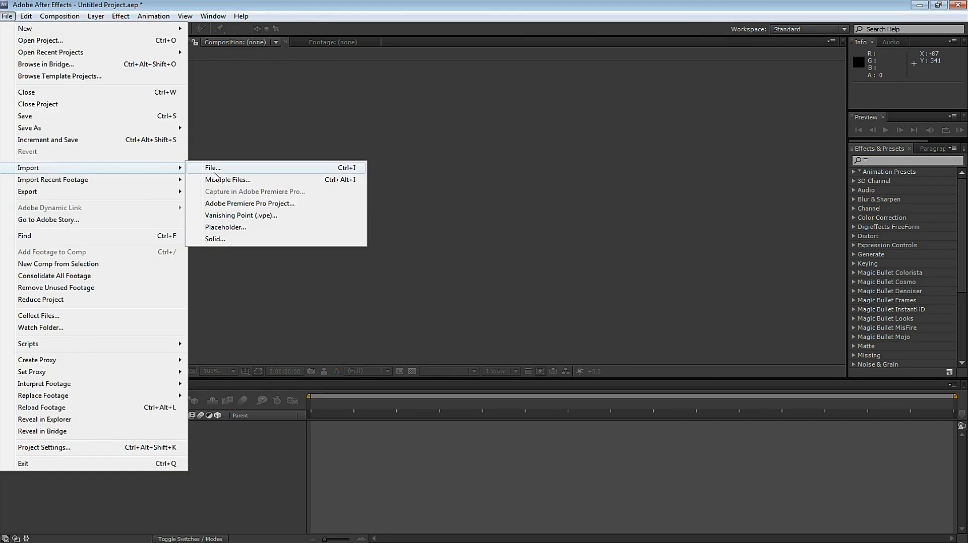
click(212, 167)
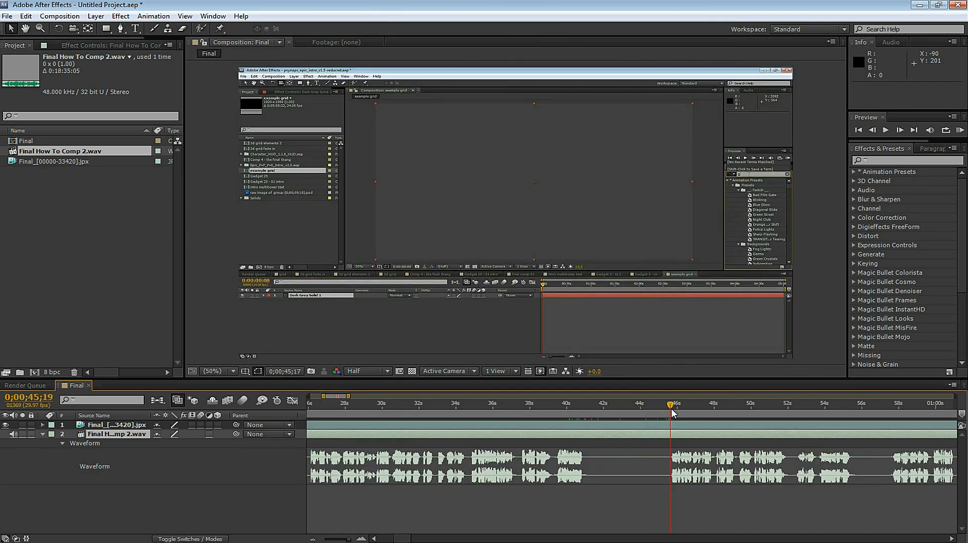
Split the Final How To Comp 2.wav layer at about 0;00;45;17 with Edit > Split Layer
click(662, 404)
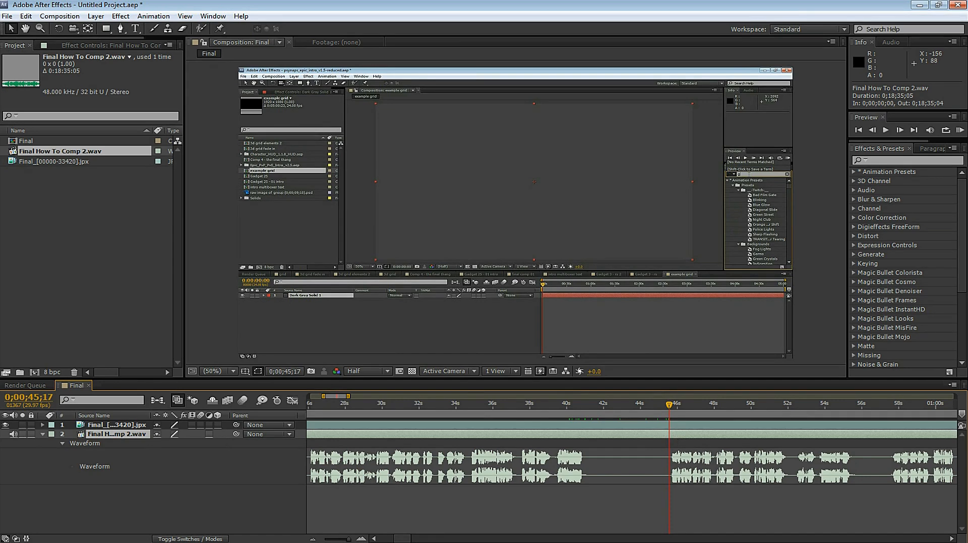
click(26, 16)
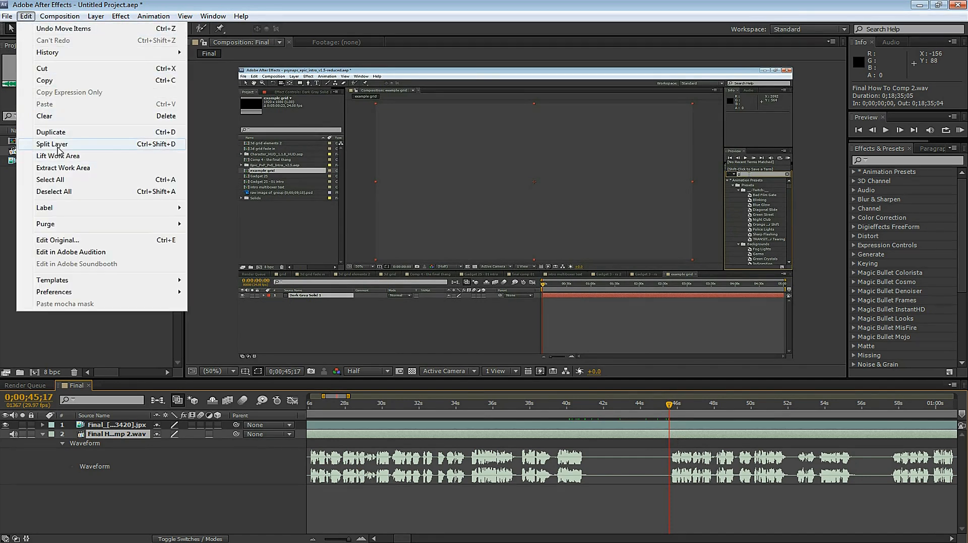
mouse_move(180, 148)
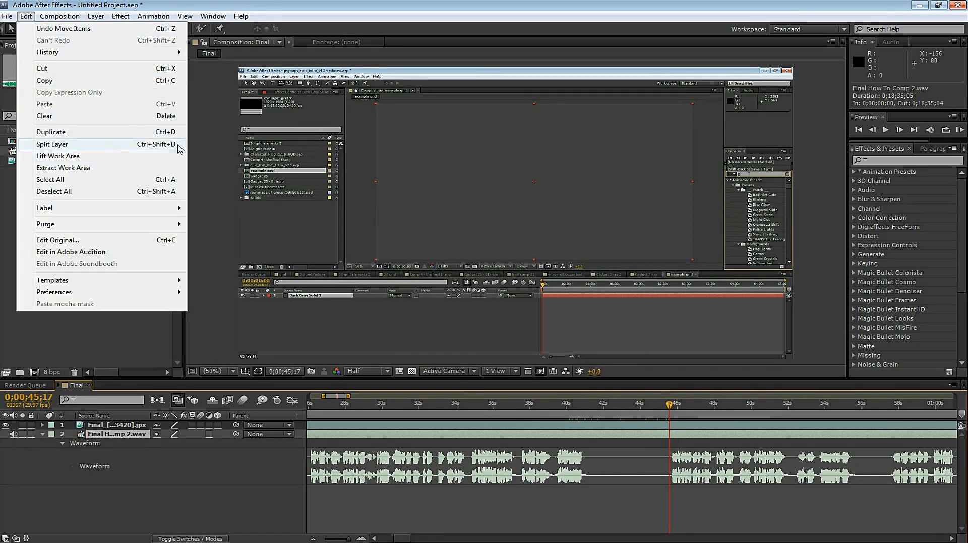
click(53, 144)
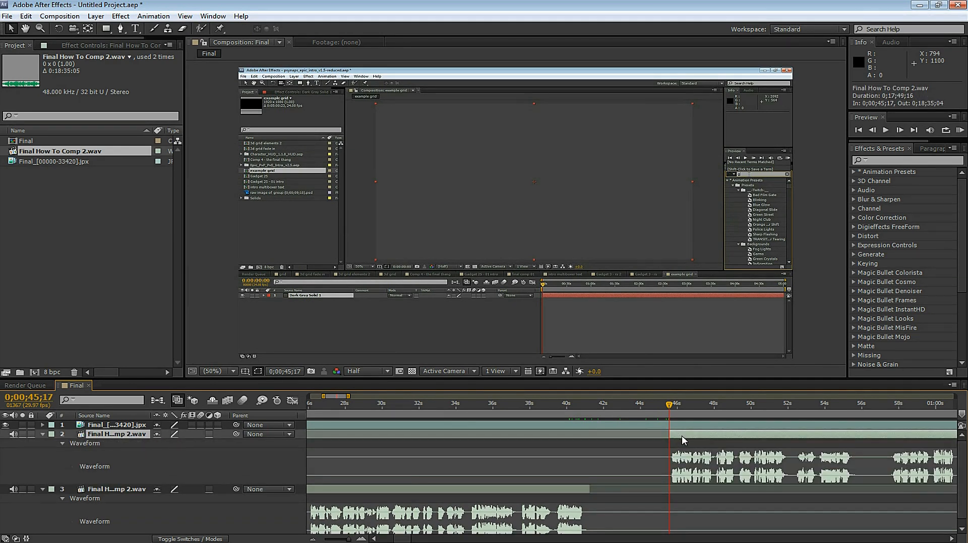
click(659, 404)
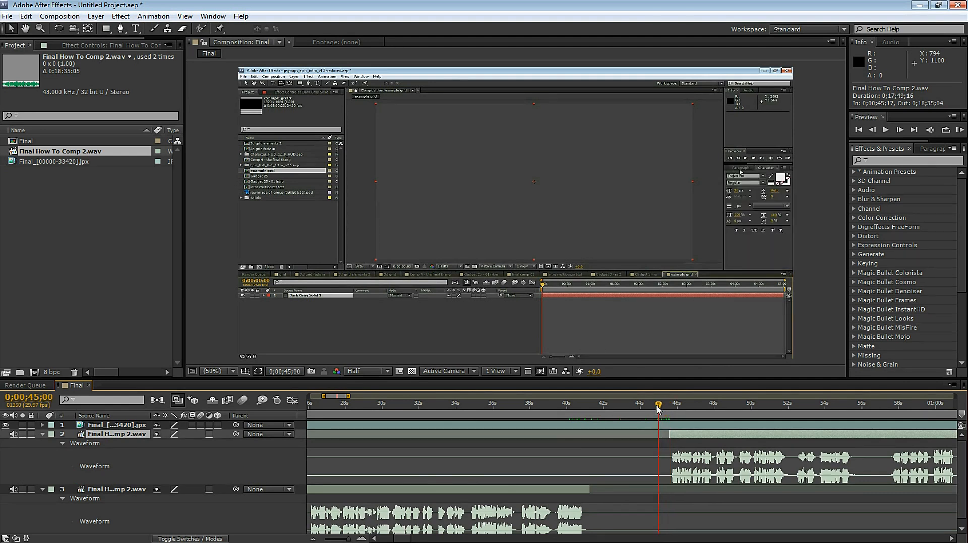